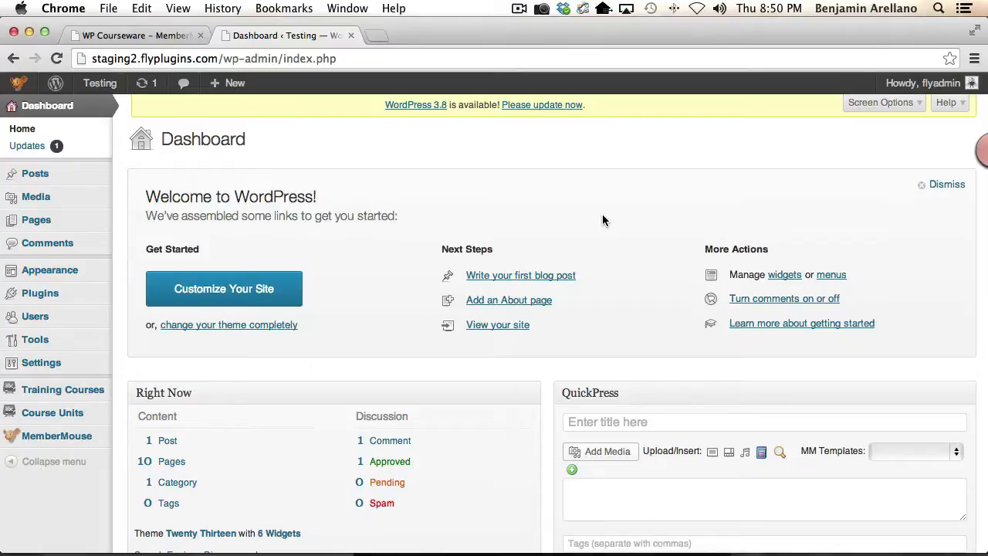
mouse_move(541, 216)
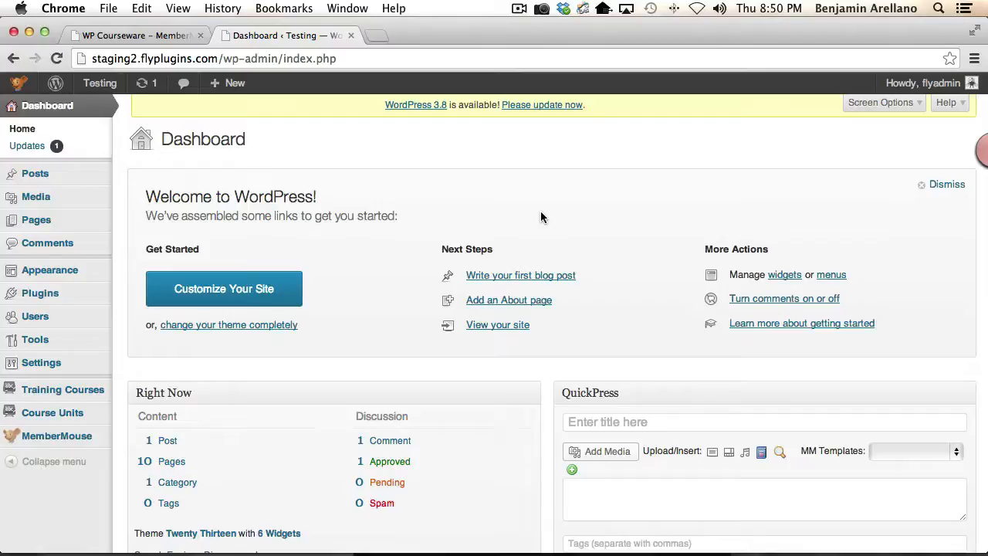
- Open MemberMouse Product Settings listing Course A, Course B and Course C
left_click(56, 436)
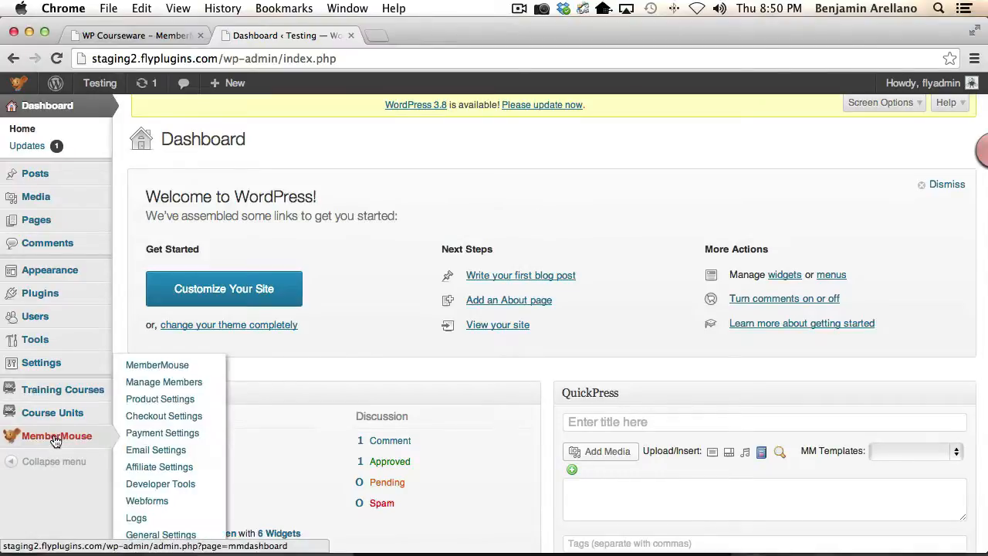
mouse_move(159, 398)
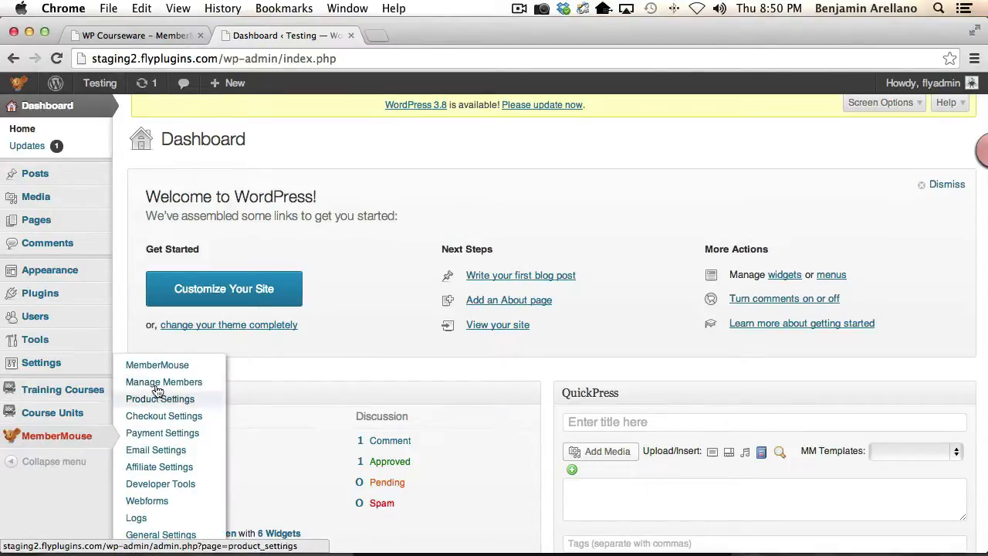
left_click(159, 399)
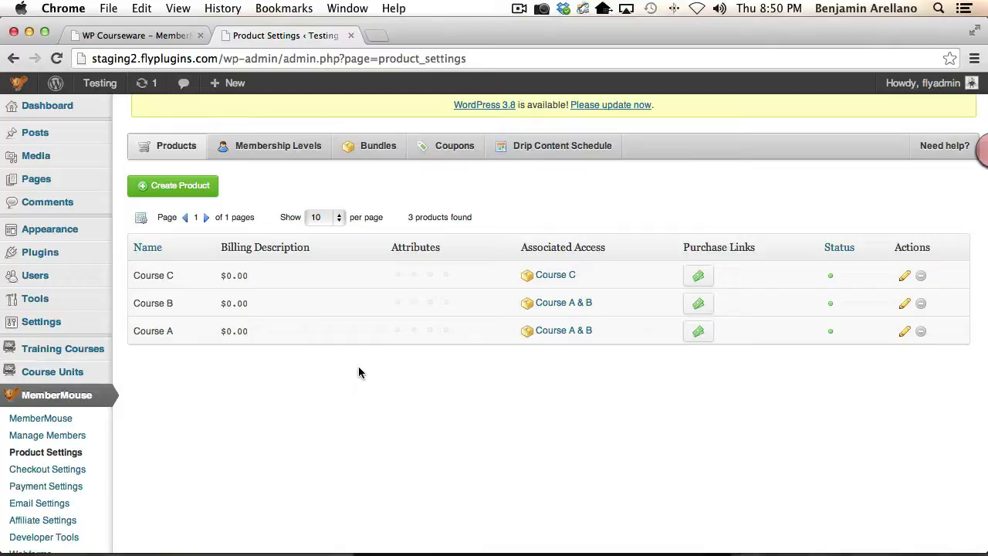
mouse_move(335, 324)
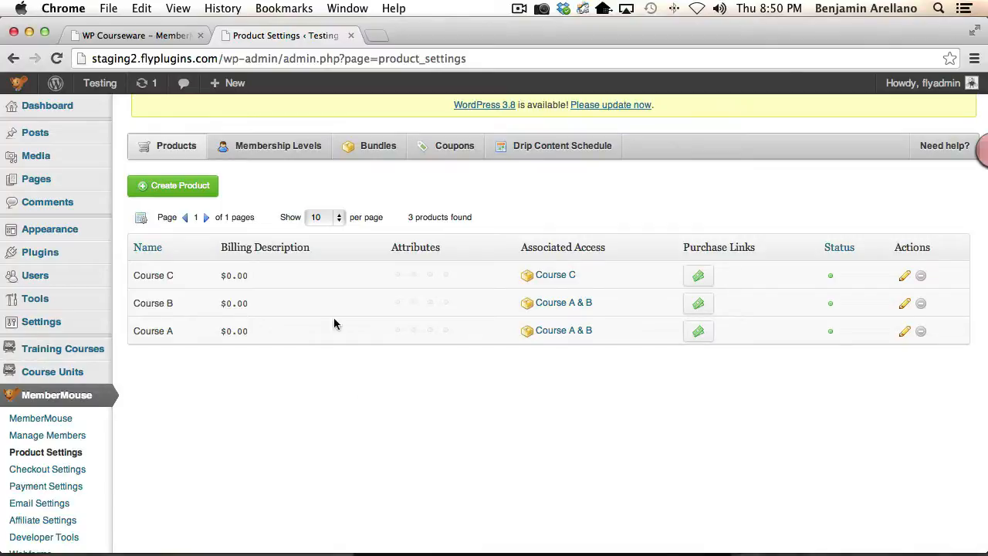
mouse_move(156, 292)
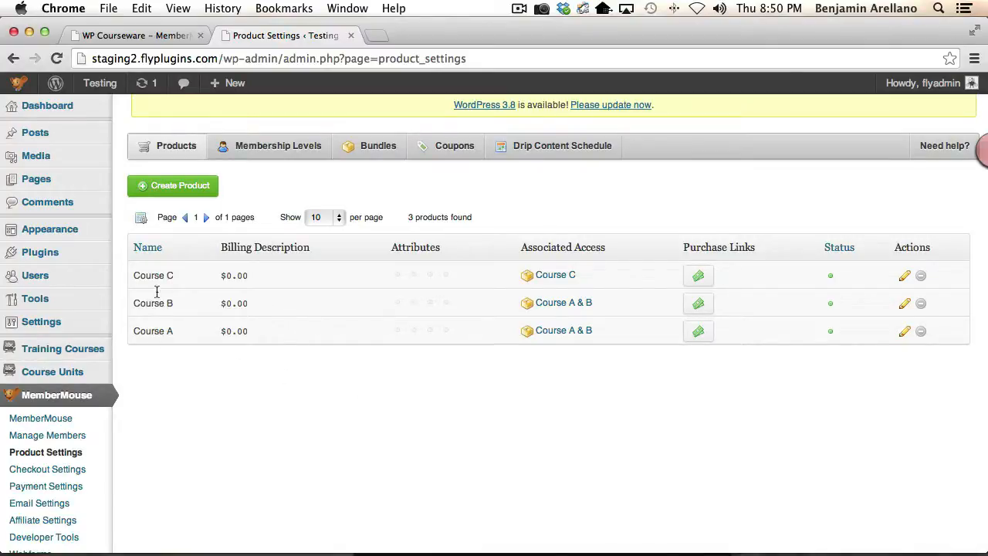
mouse_move(537, 356)
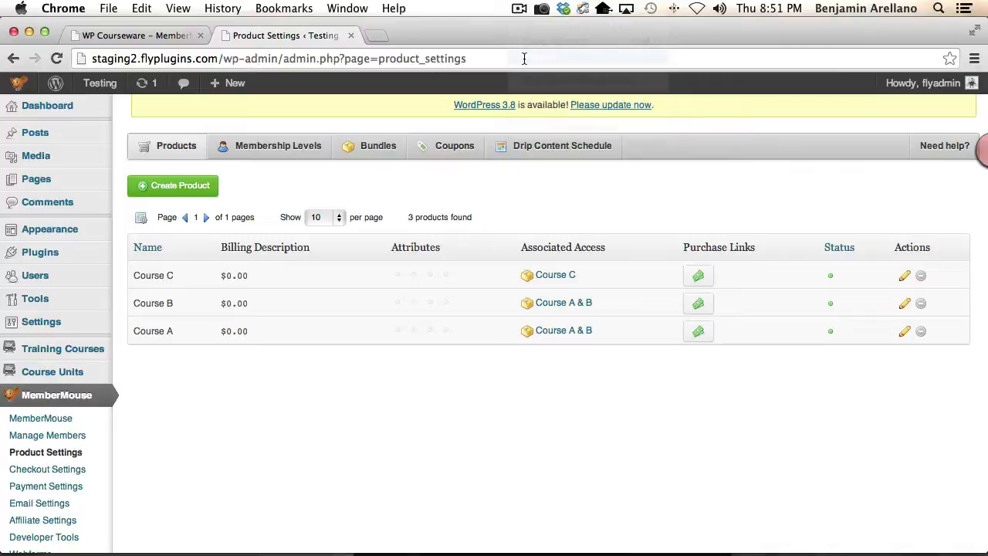
mouse_move(355, 227)
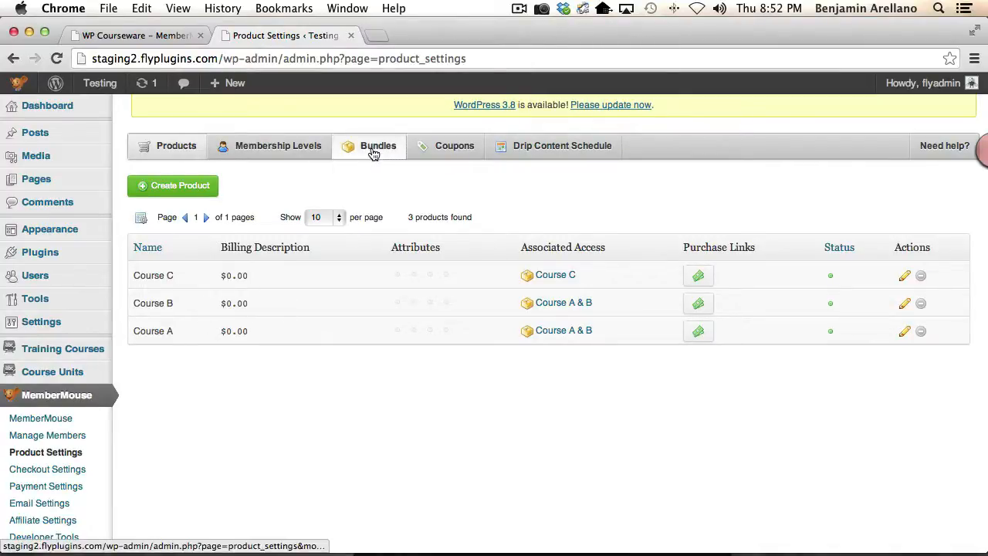
- Show the bundles list with Course C and Course A & B bundles
left_click(378, 146)
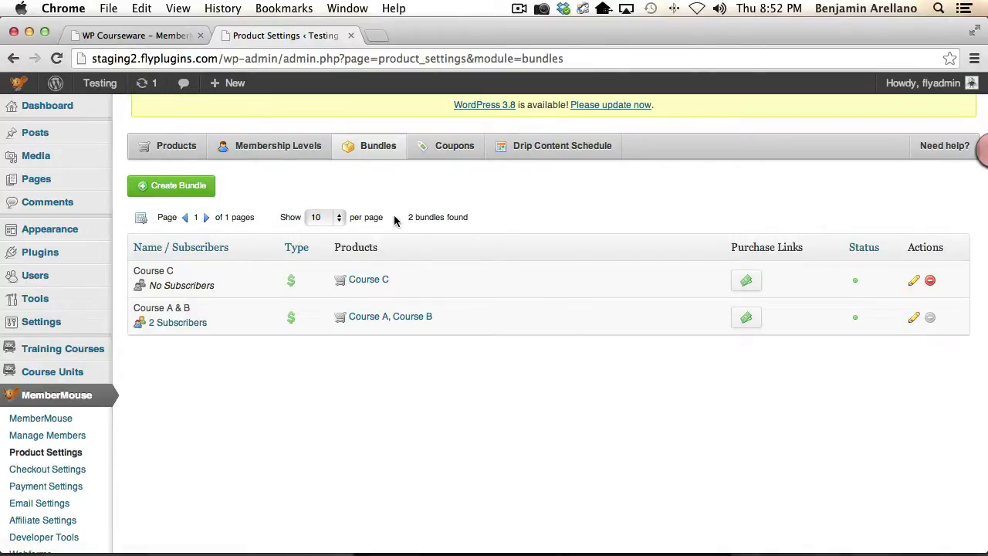
mouse_move(395, 282)
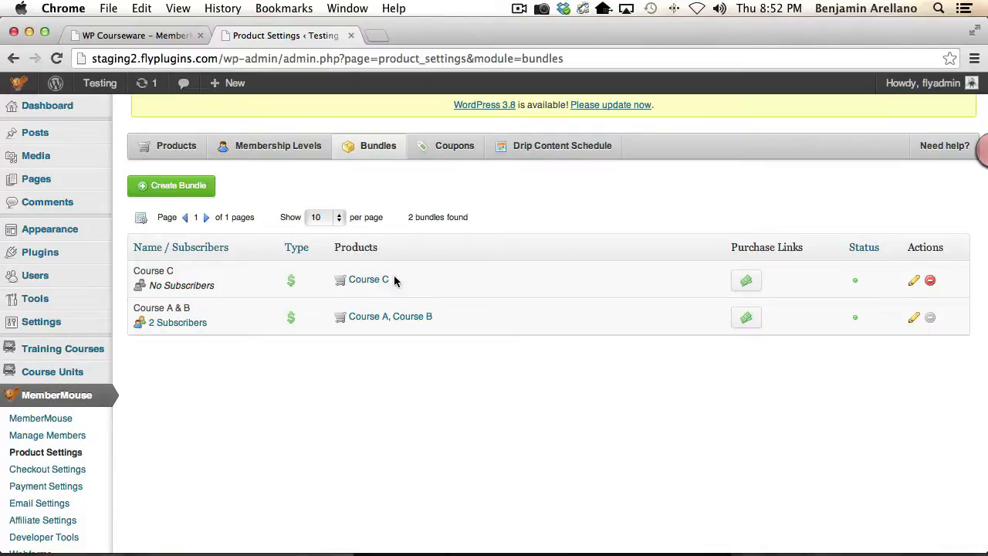
mouse_move(451, 290)
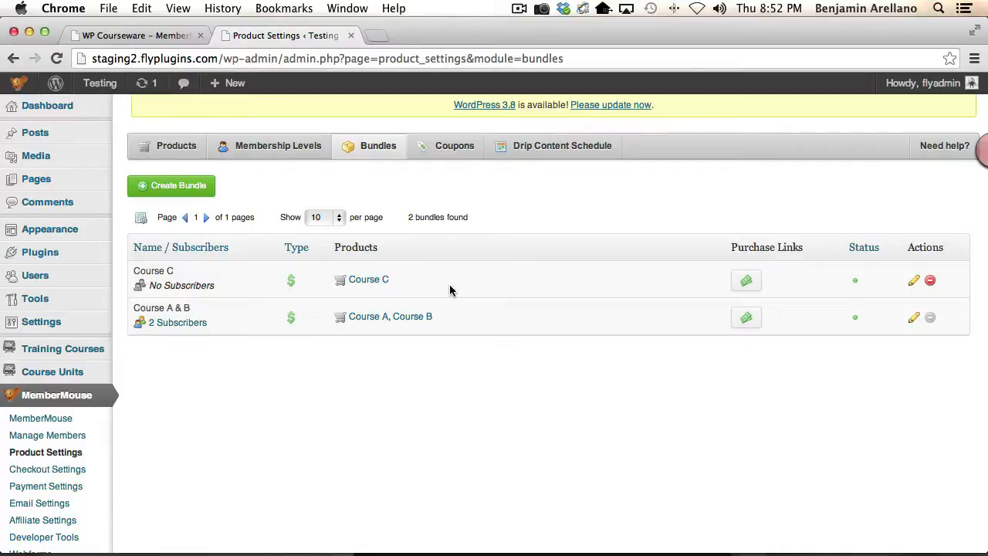
mouse_move(417, 329)
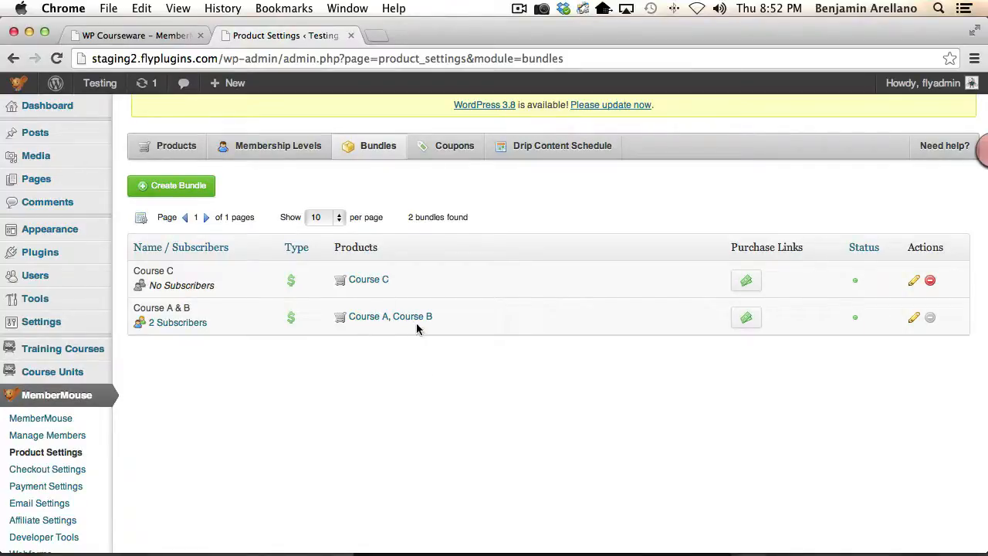
mouse_move(378, 325)
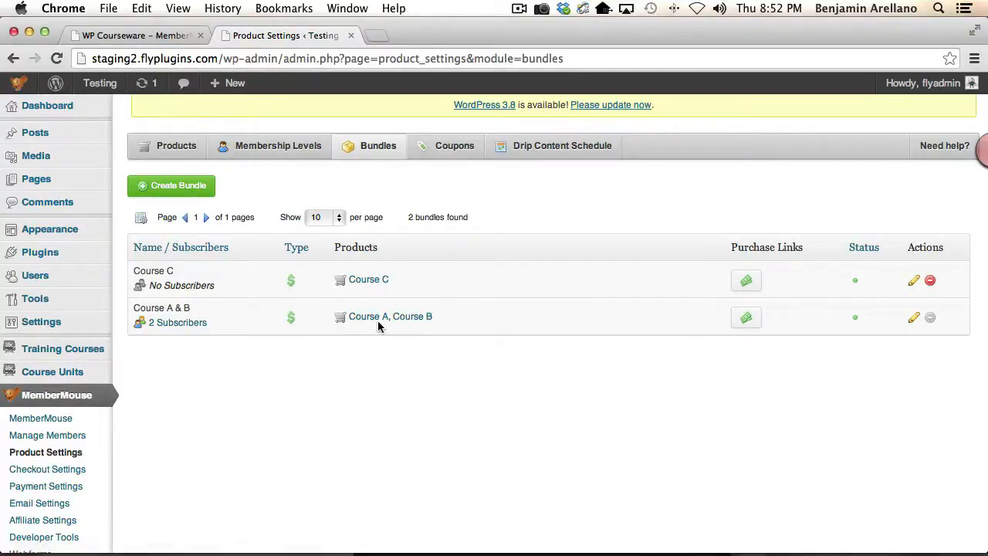
mouse_move(560, 386)
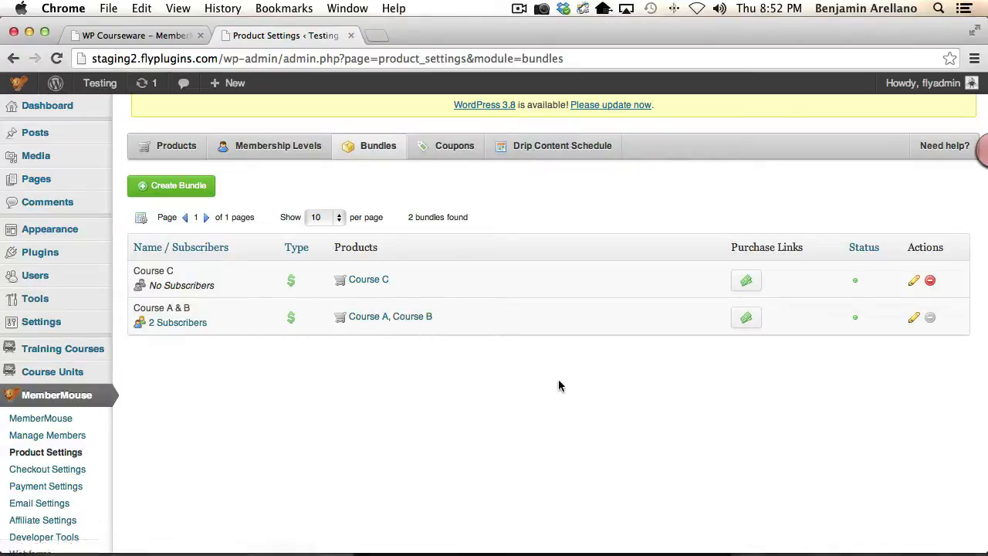
mouse_move(147, 313)
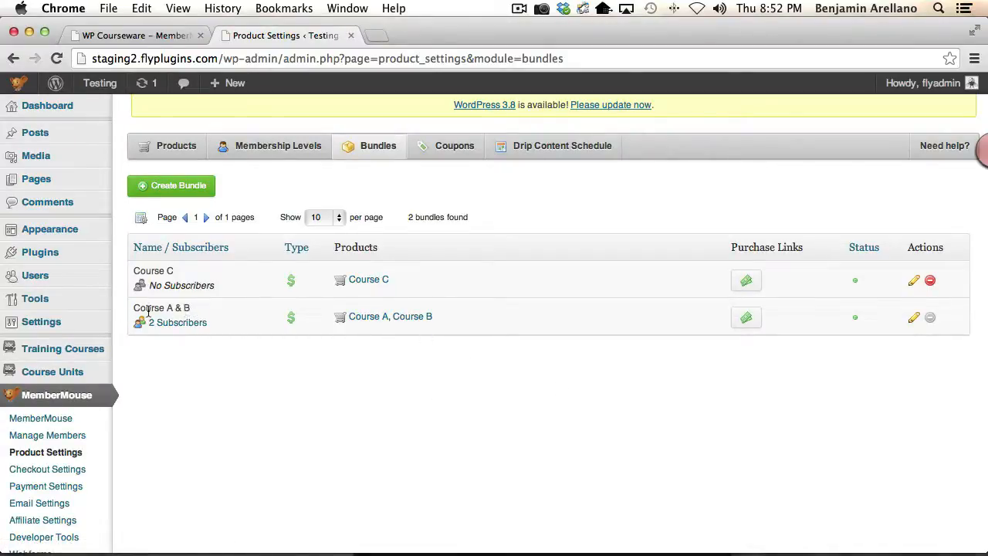
mouse_move(344, 303)
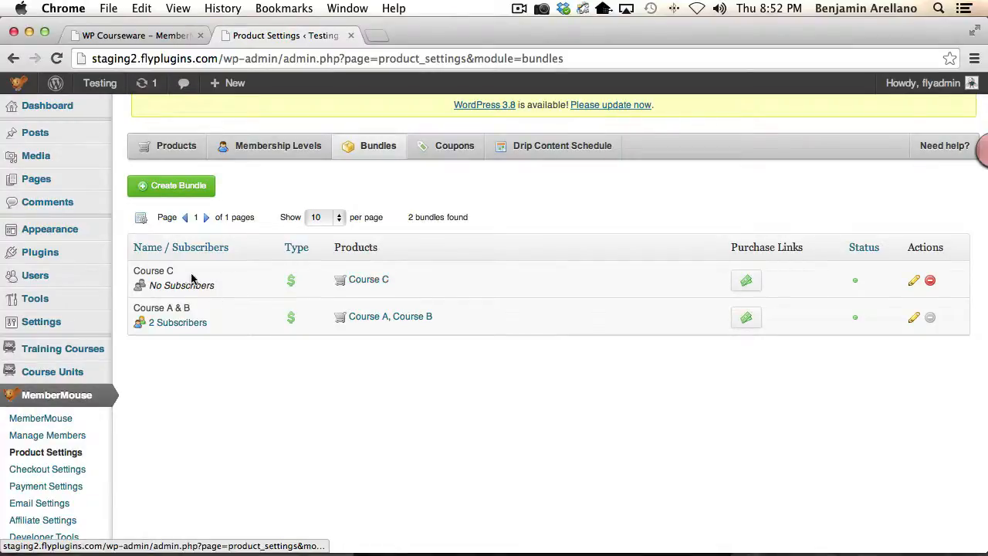
mouse_move(413, 370)
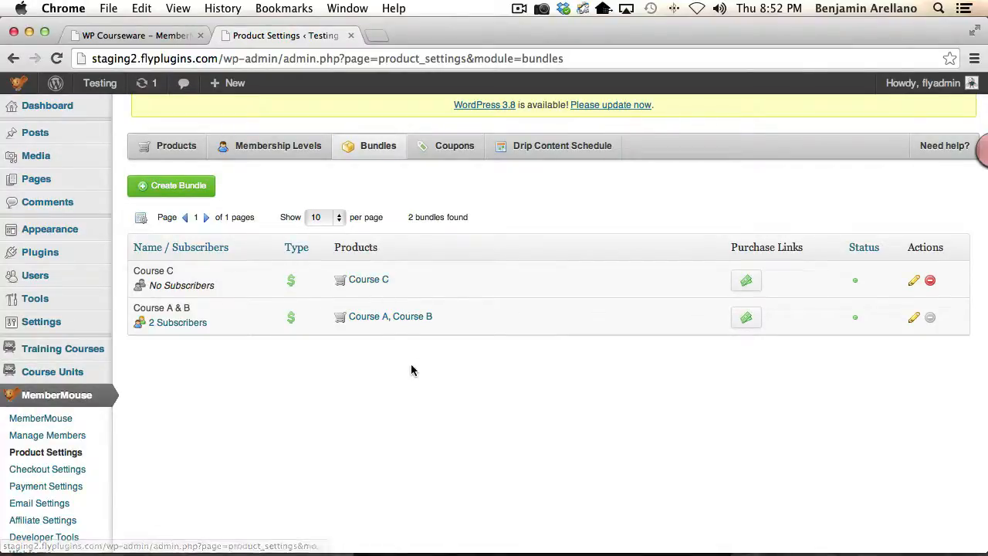
mouse_move(788, 327)
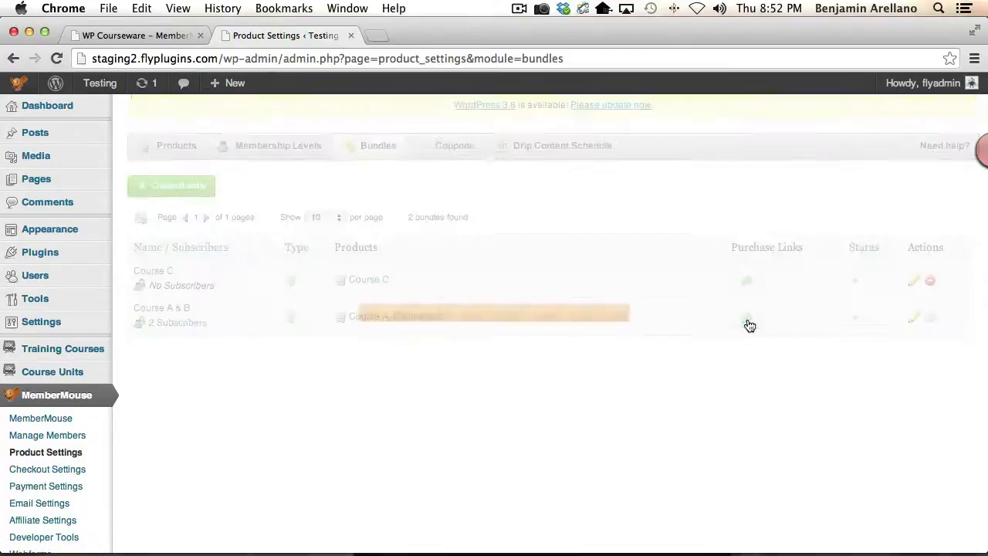
- View the Course A & B bundle's purchase link for Course A, then close it
left_click(745, 317)
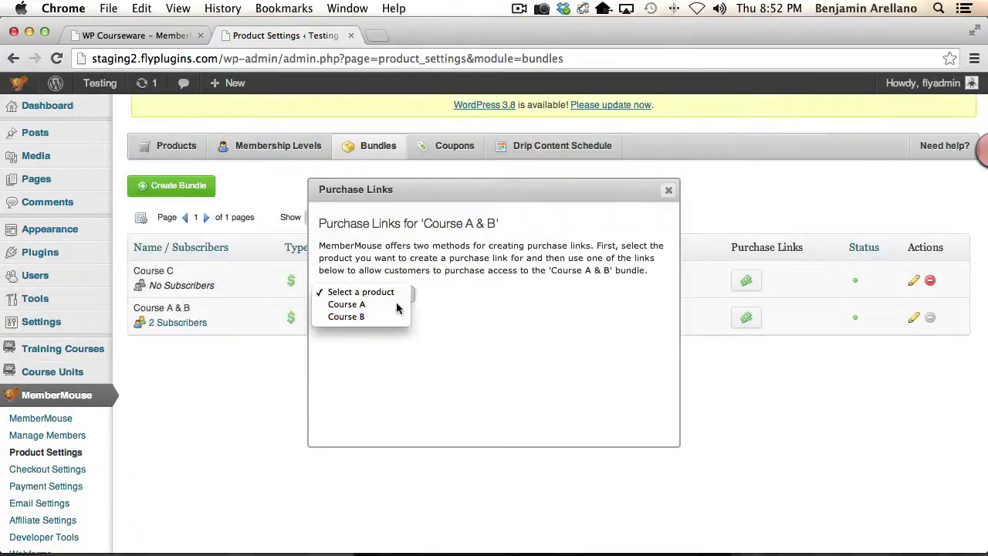
left_click(346, 304)
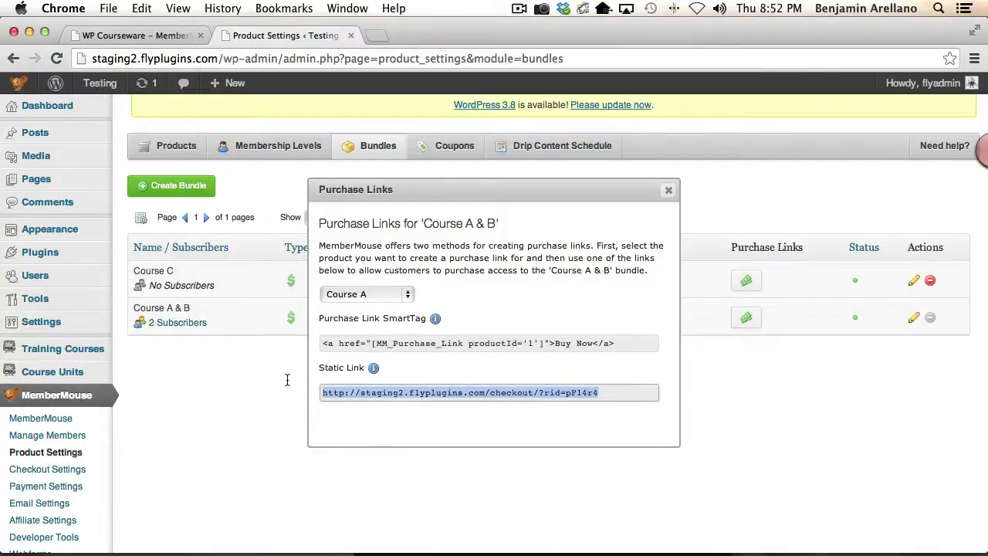
mouse_move(687, 202)
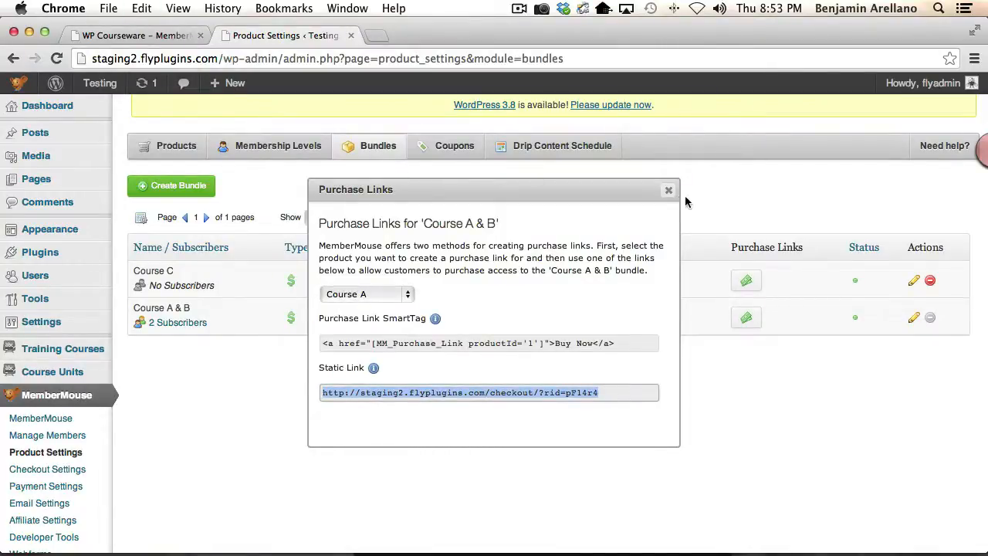
left_click(668, 189)
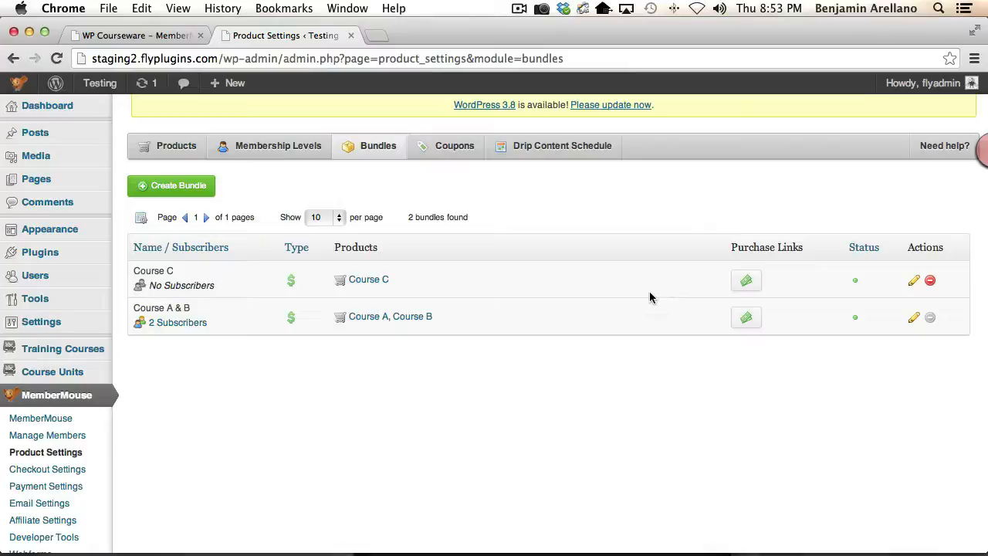
mouse_move(590, 272)
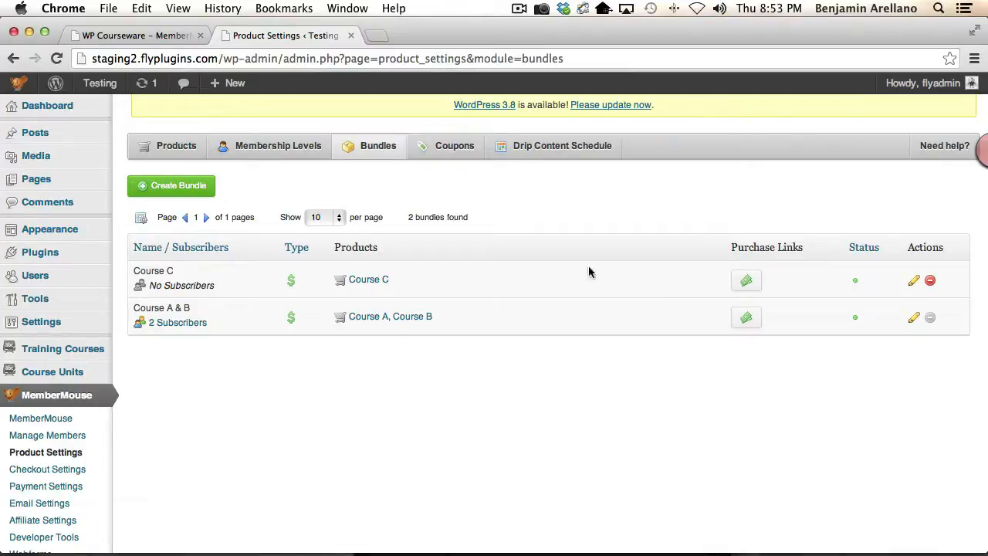
- Review the products list: Course A and B grant Course A & B access, Course C its own
left_click(176, 145)
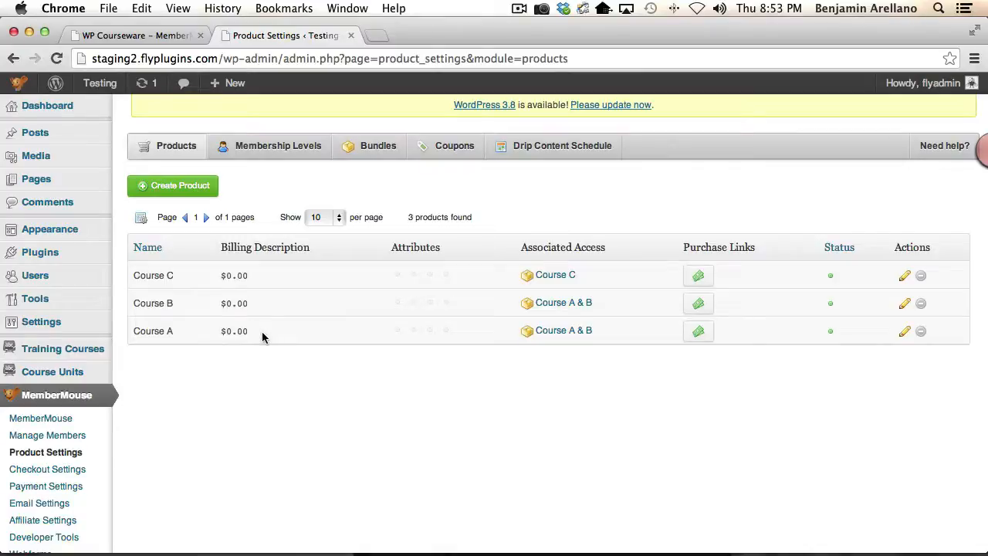
mouse_move(500, 349)
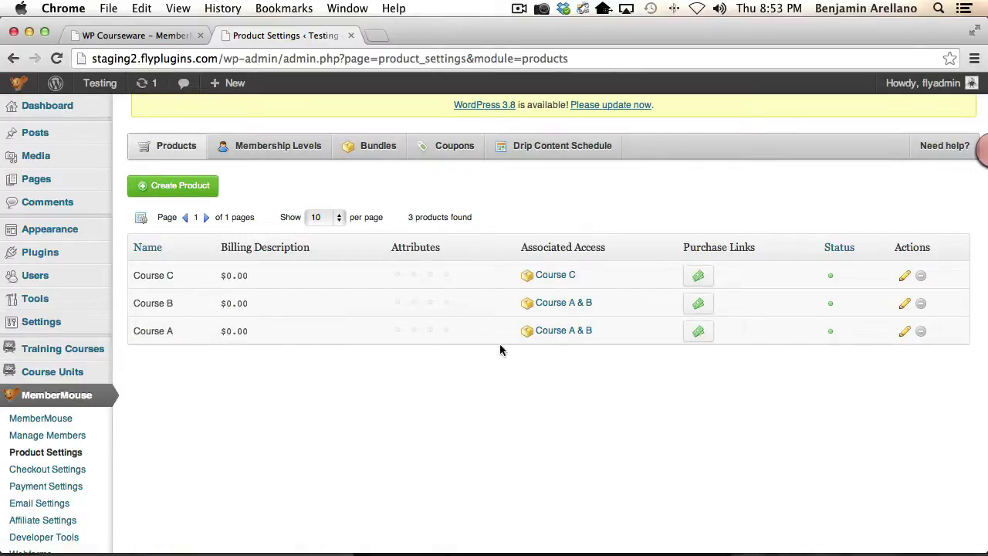
mouse_move(324, 396)
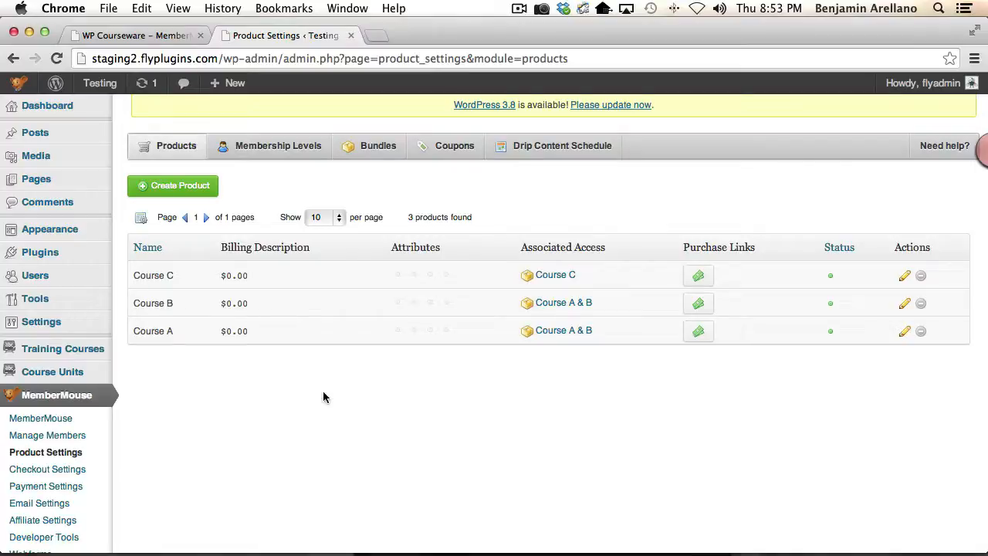
mouse_move(349, 396)
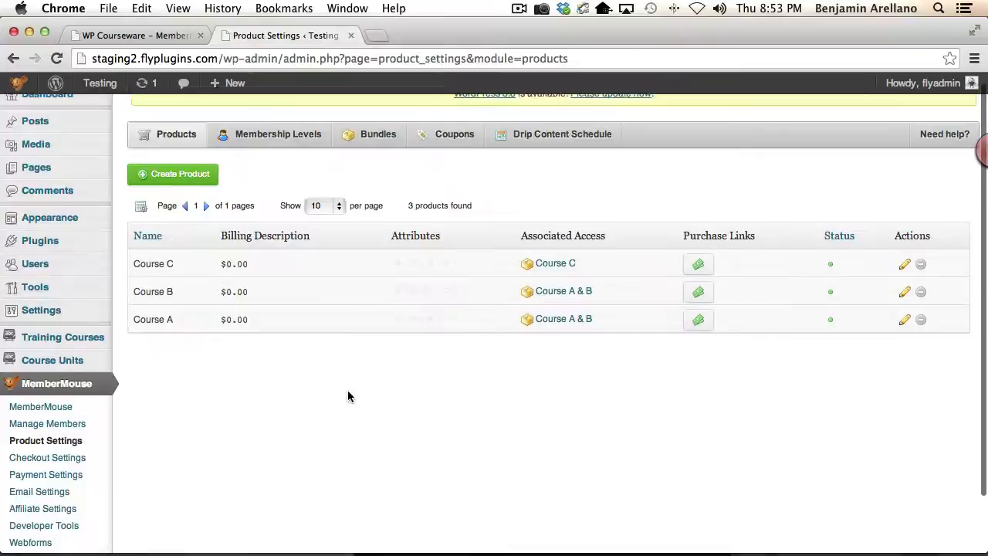
scroll("down", 3)
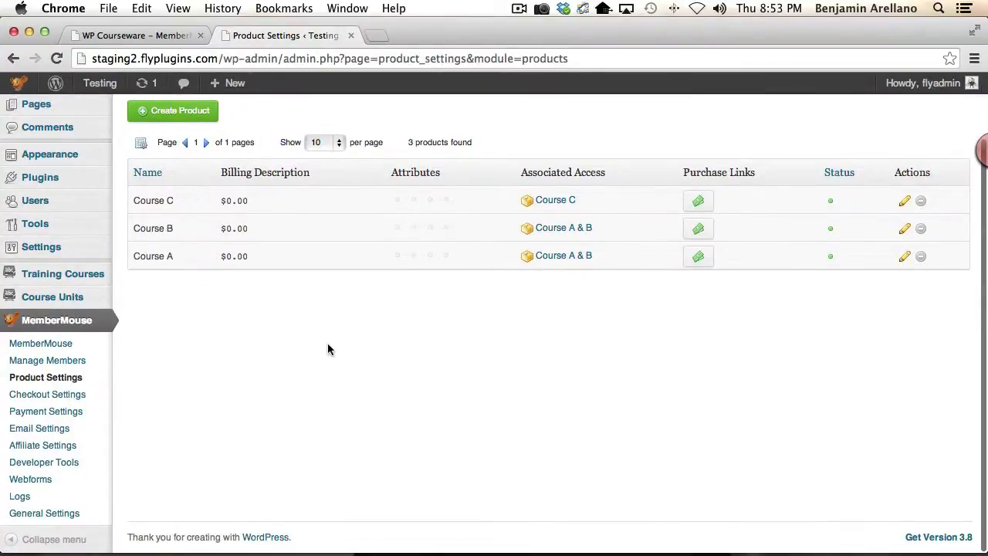
mouse_move(63, 273)
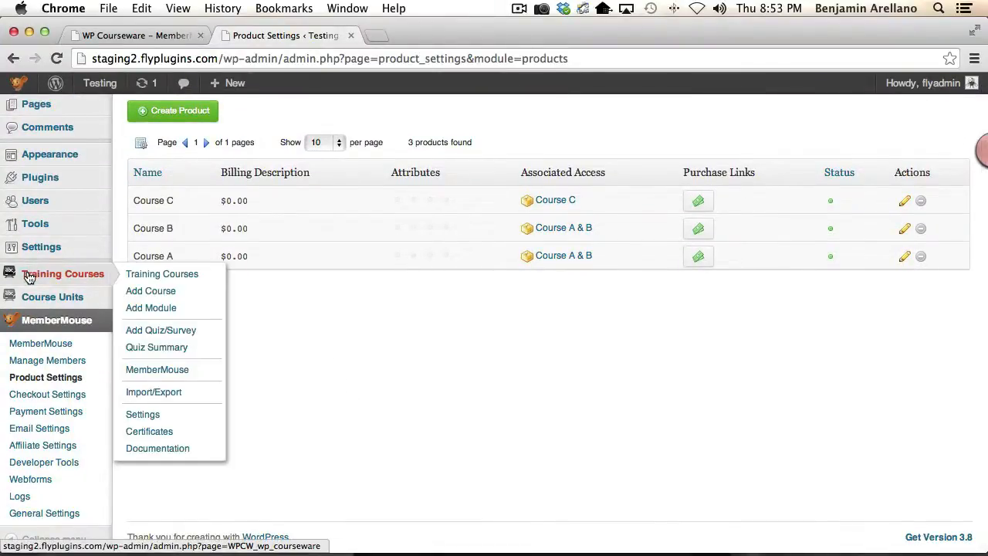
- Open WP Courseware's MemberMouse course access settings for bundles Course A & B and Course C
left_click(161, 273)
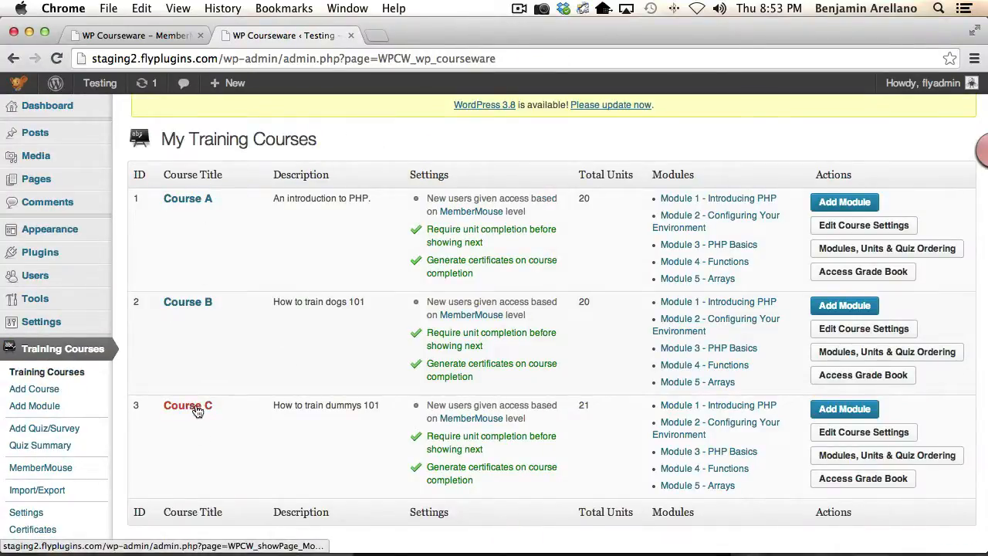
scroll("down", 3)
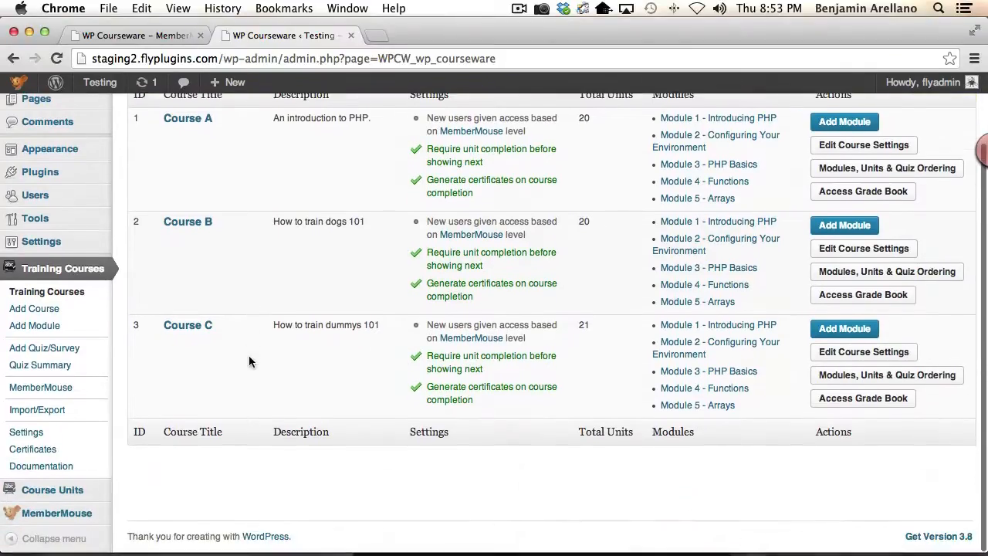
mouse_move(40, 388)
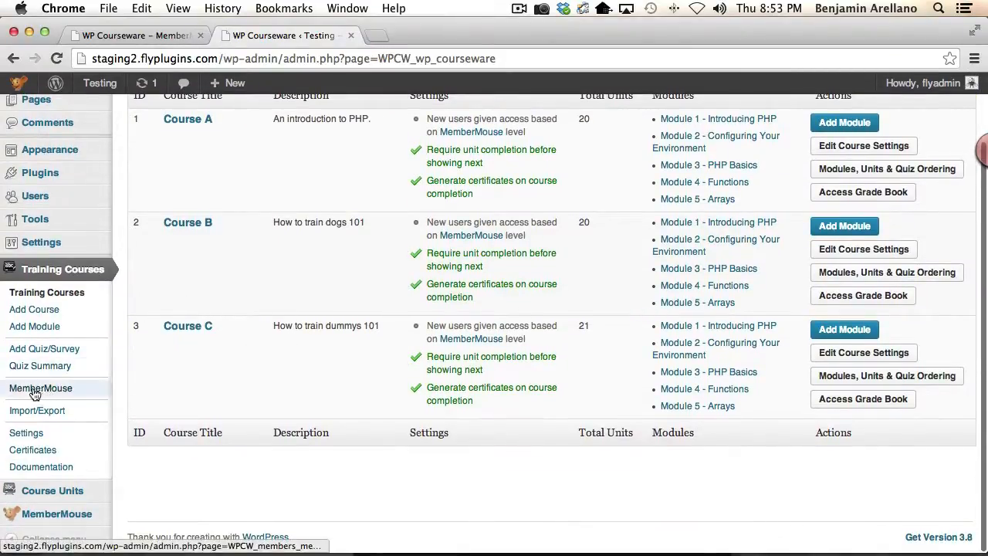
mouse_move(129, 349)
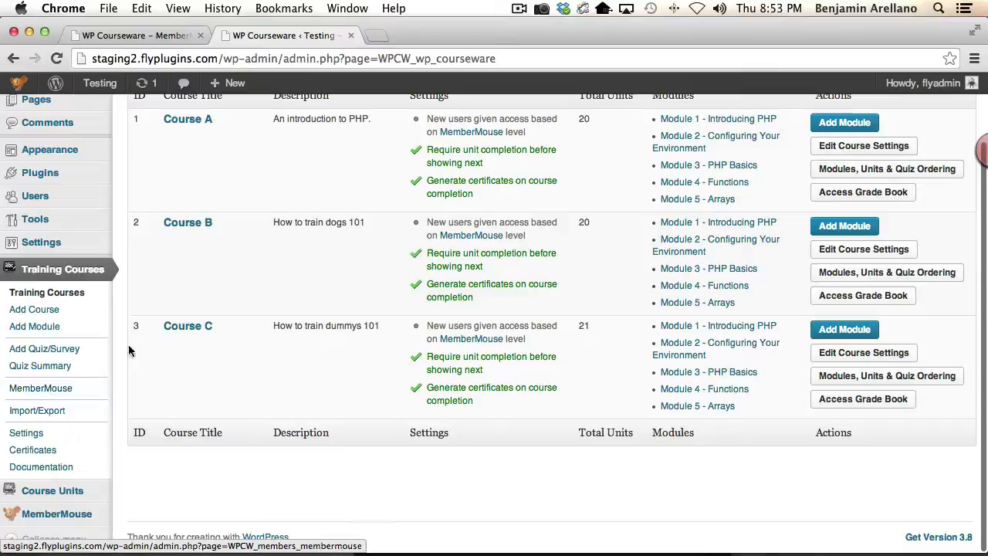
mouse_move(40, 393)
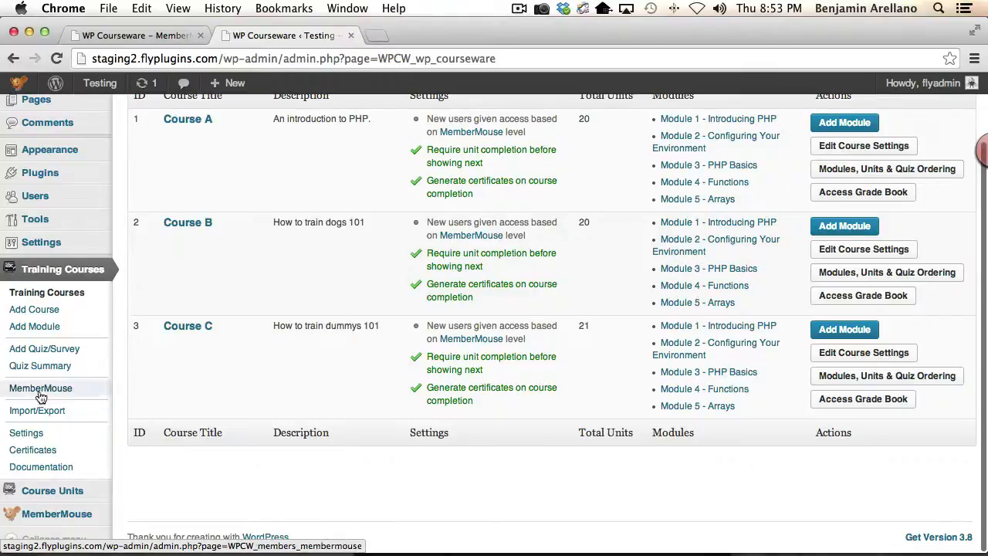
left_click(40, 389)
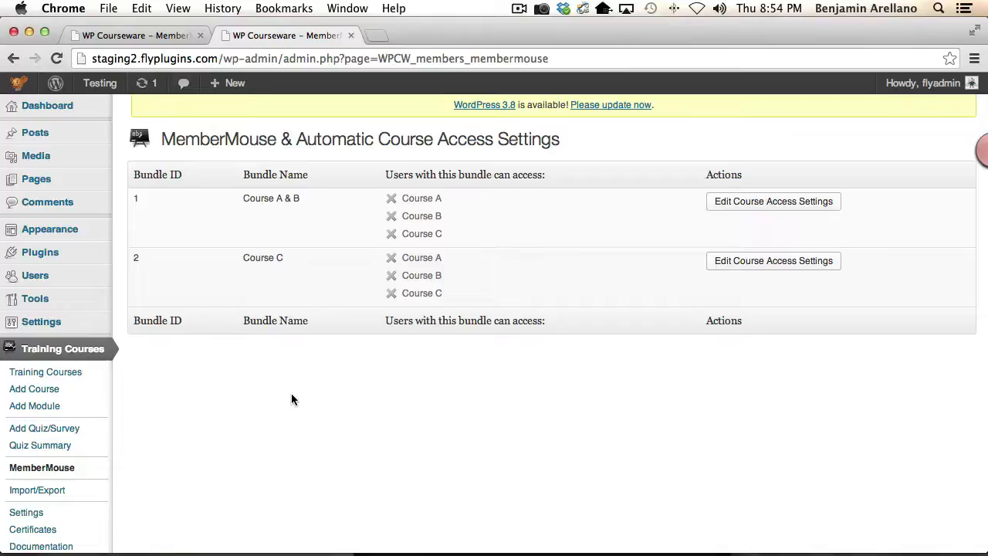
mouse_move(227, 420)
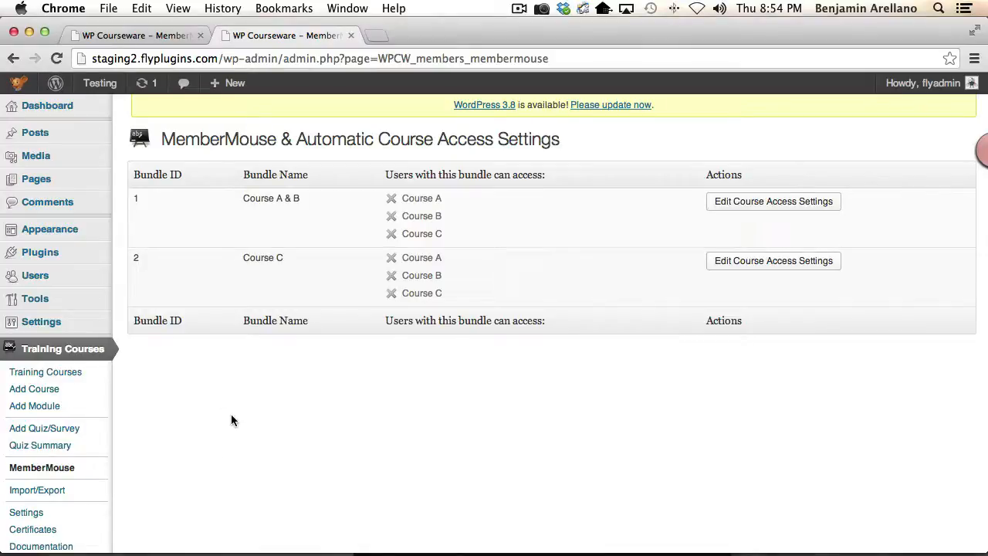
mouse_move(123, 227)
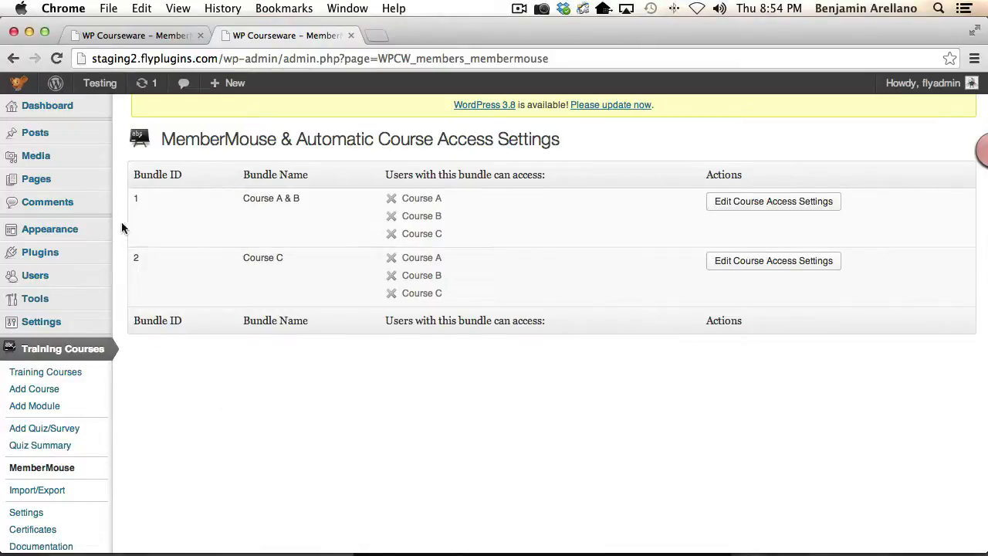
mouse_move(176, 292)
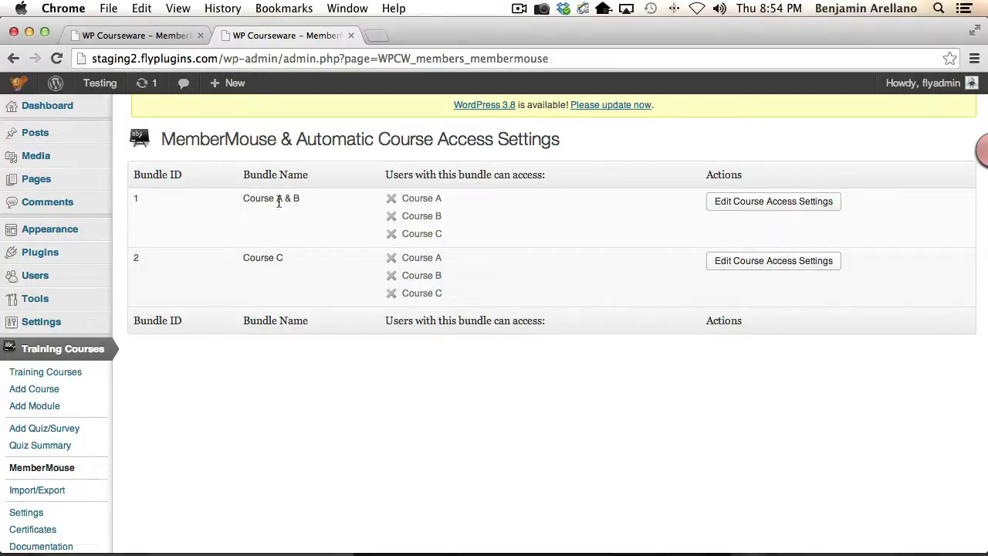
mouse_move(260, 300)
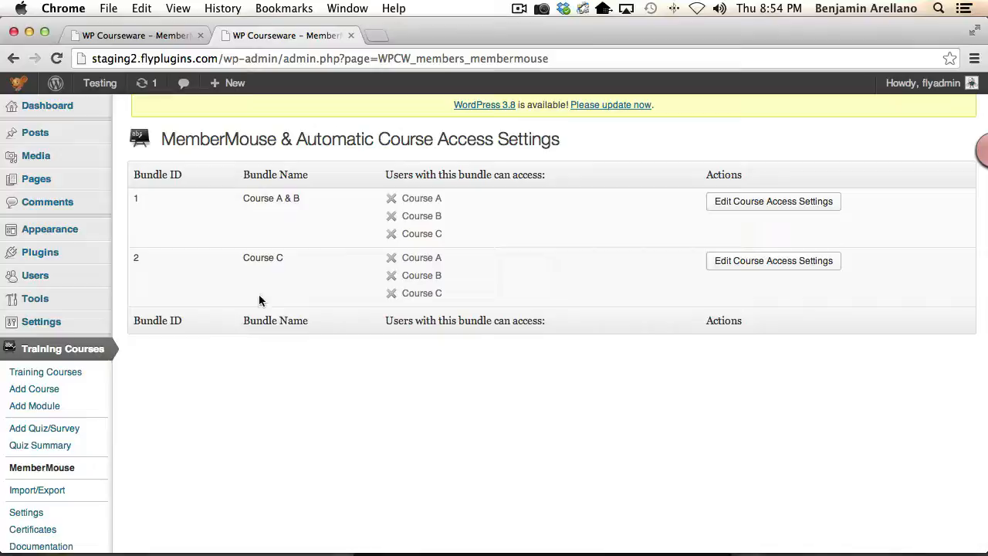
mouse_move(378, 193)
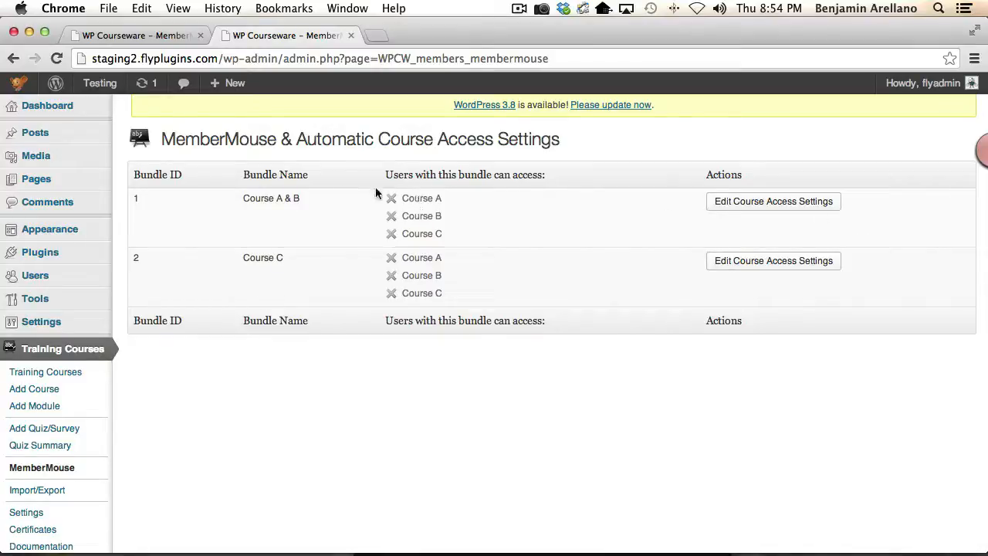
mouse_move(249, 257)
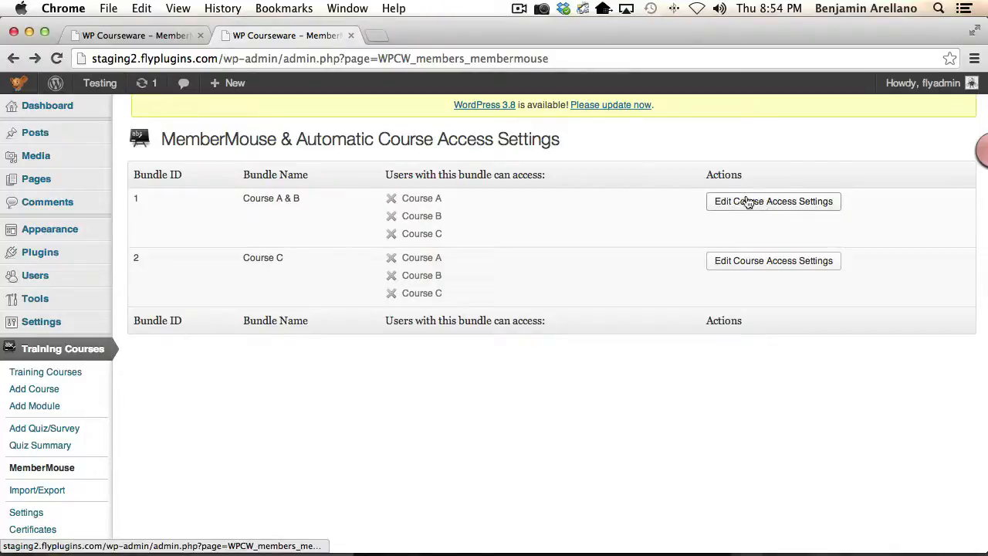
- Grant the Course A & B bundle access to Course A and Course B and save
left_click(773, 201)
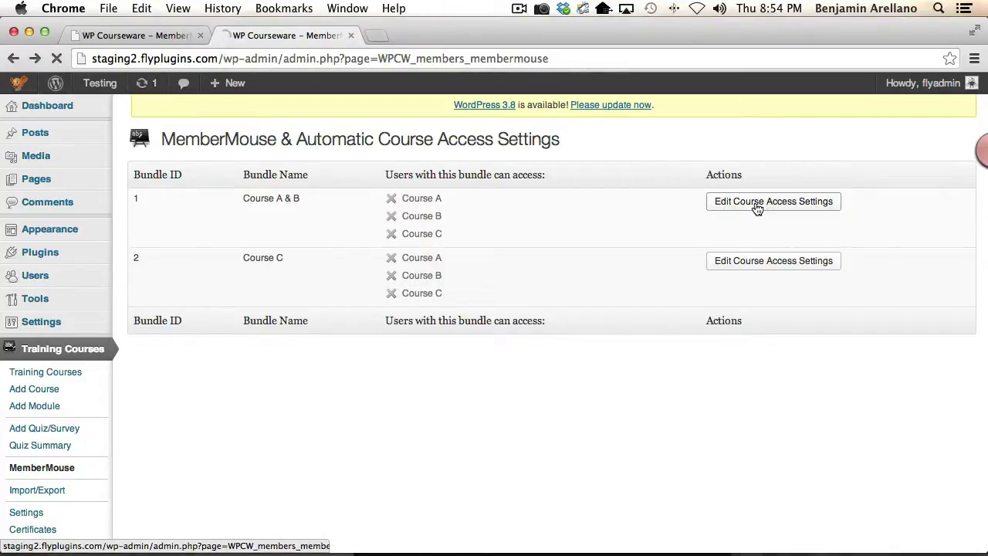
left_click(773, 201)
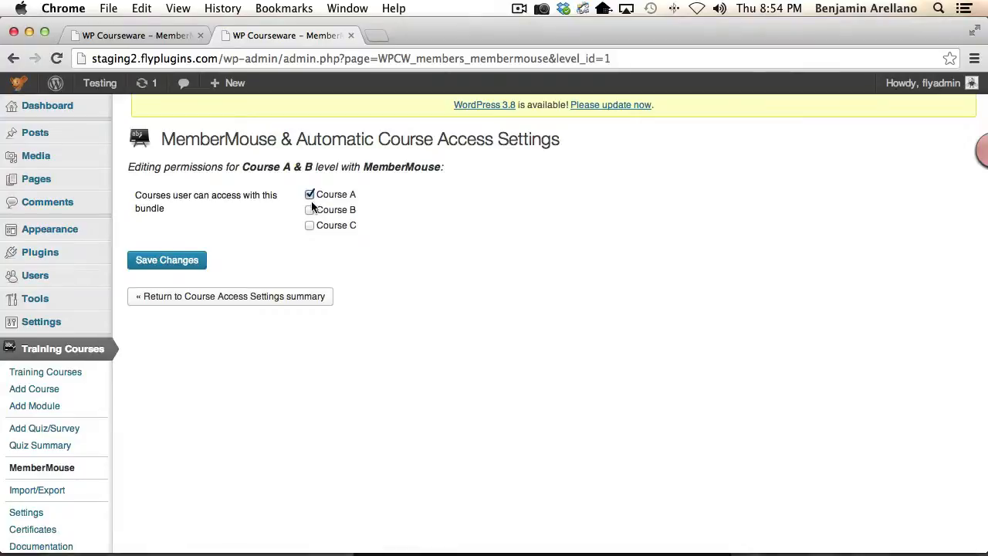
left_click(310, 209)
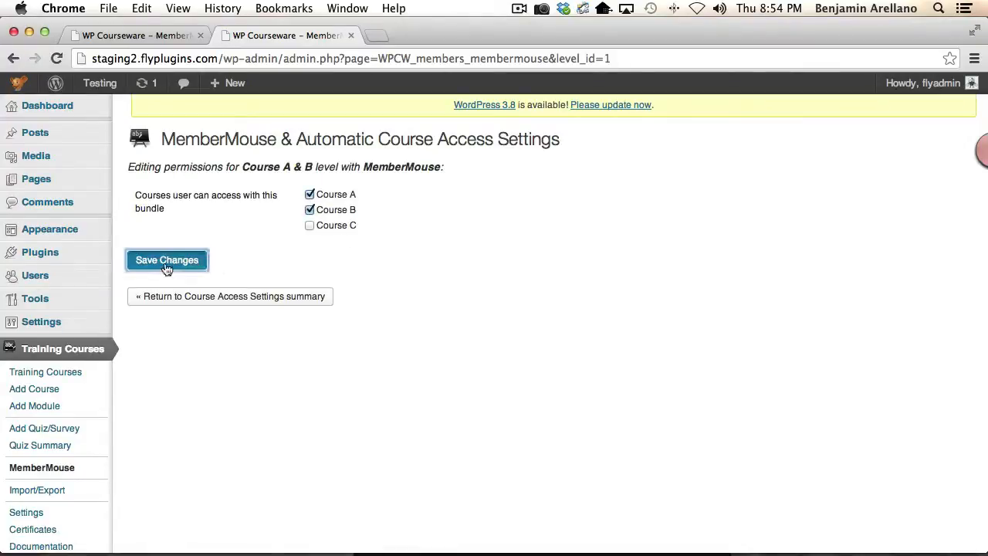
left_click(166, 259)
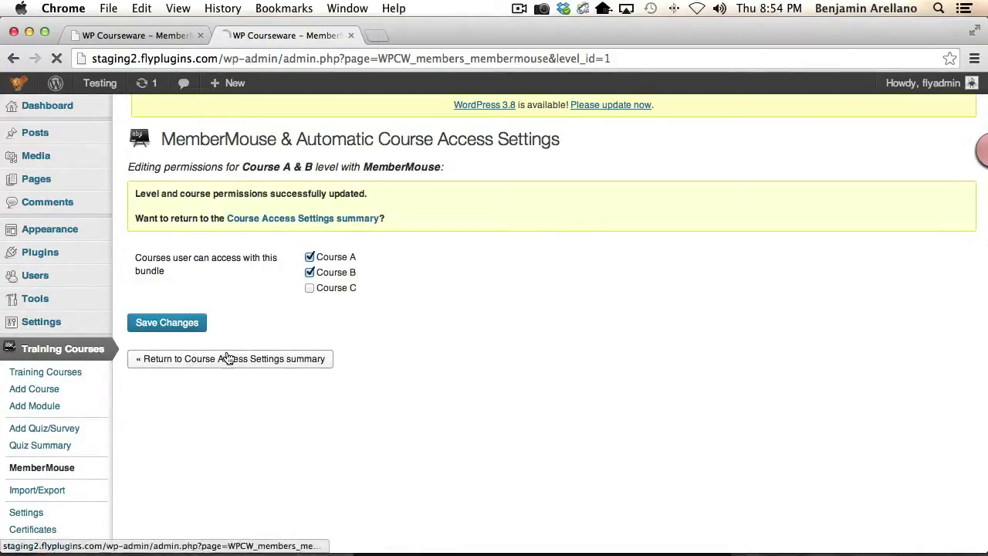
- Grant the Course C bundle access to Course C, save, and return to the summary
left_click(230, 358)
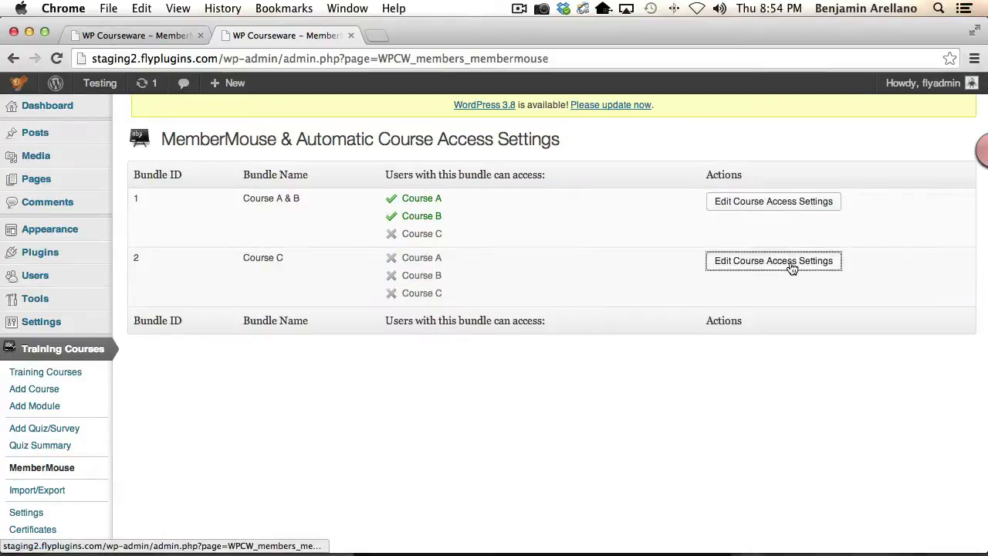
left_click(773, 260)
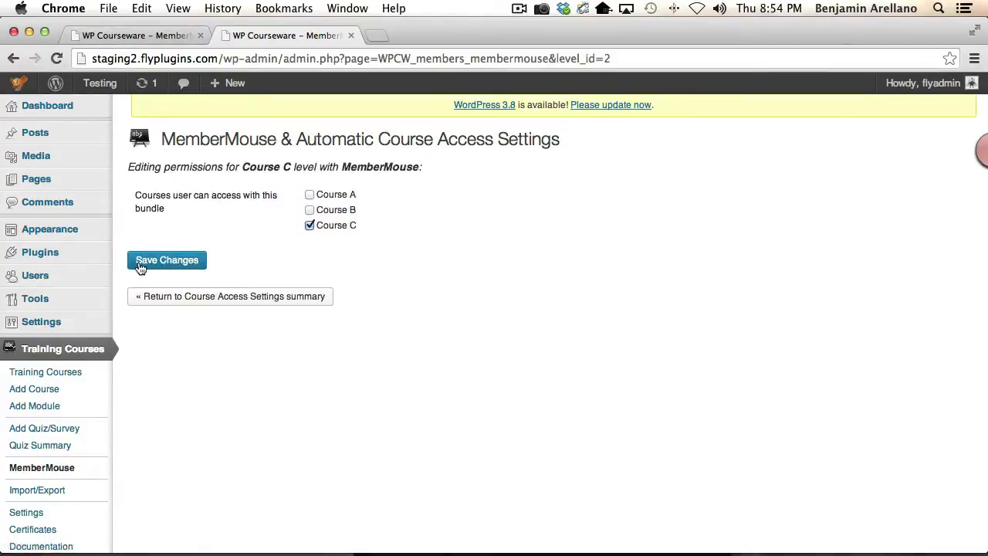
left_click(166, 259)
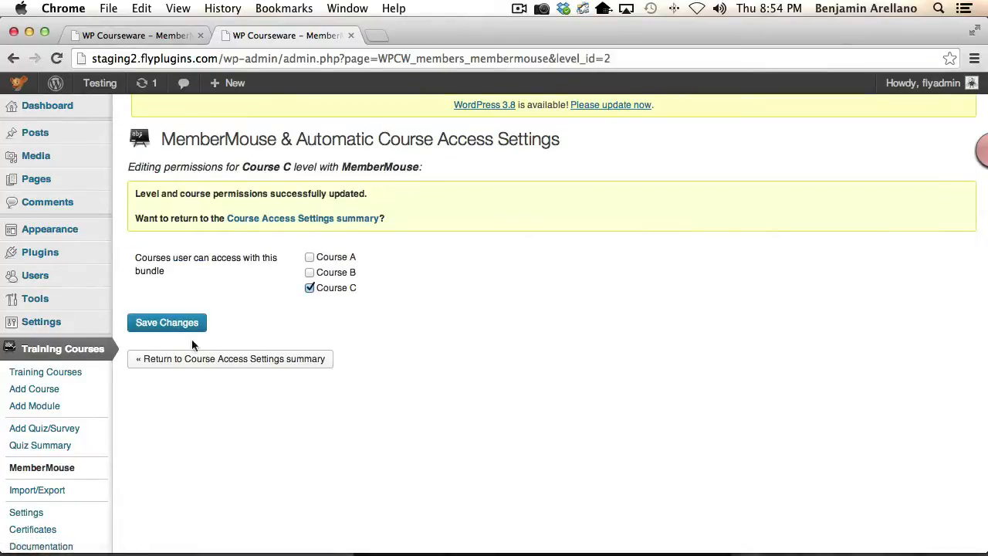
left_click(230, 358)
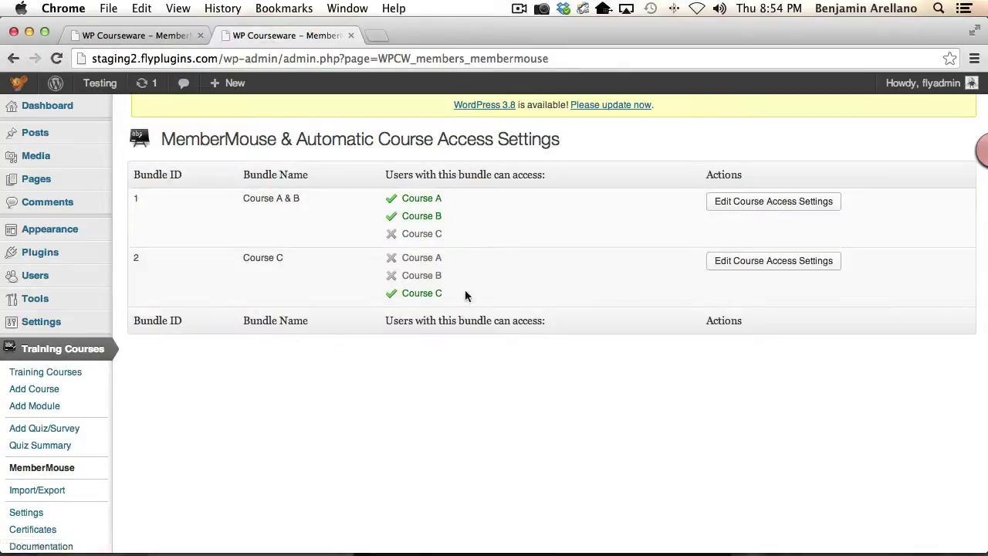
mouse_move(386, 250)
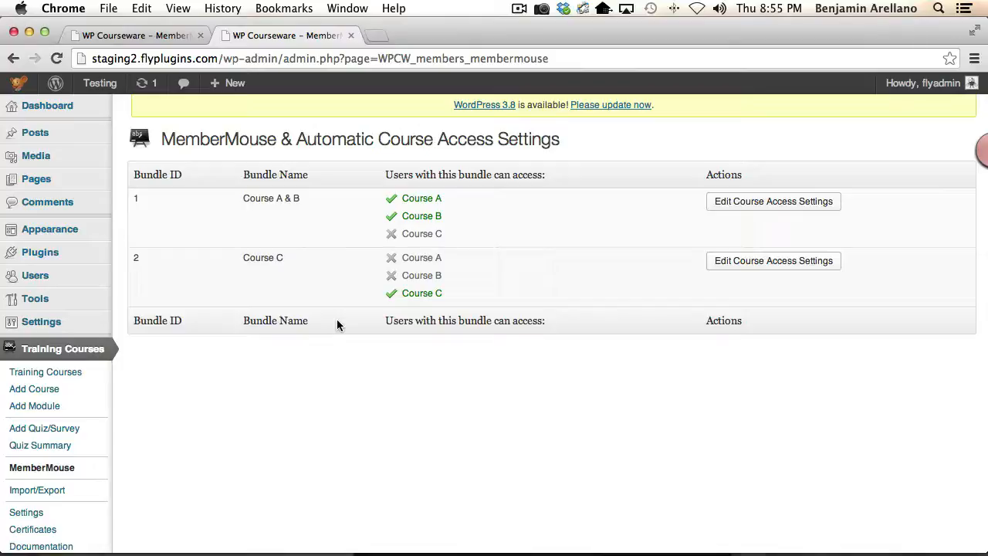
mouse_move(358, 420)
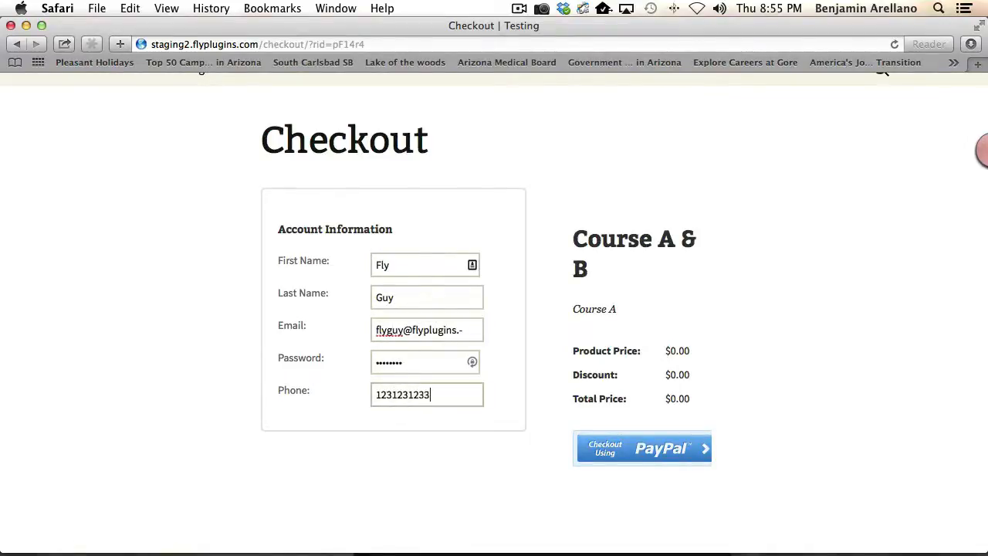
mouse_move(550, 440)
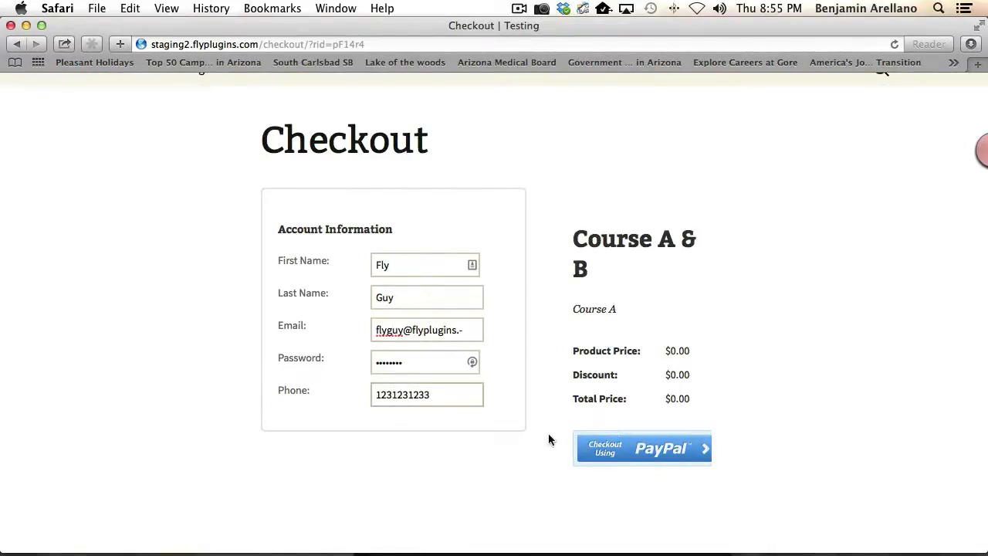
mouse_move(652, 453)
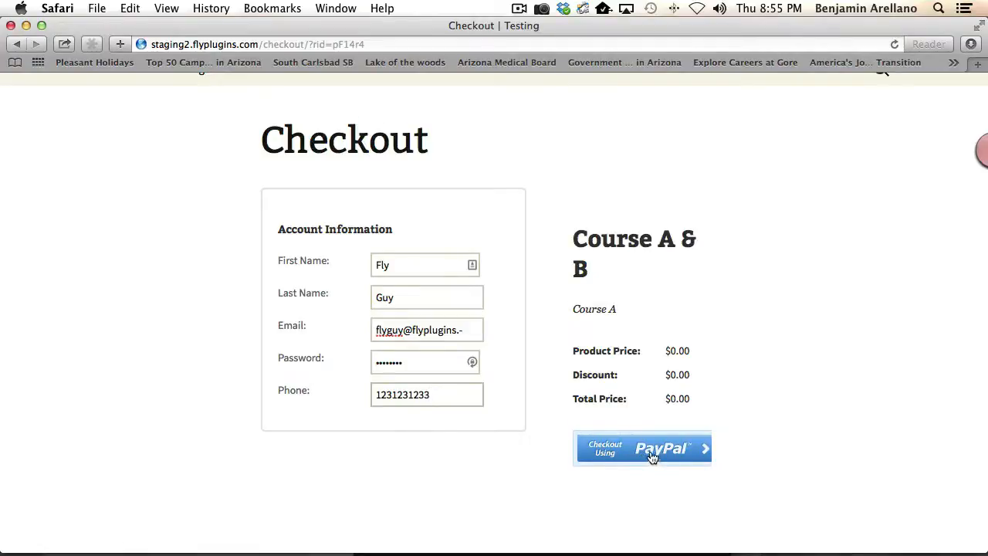
mouse_move(657, 375)
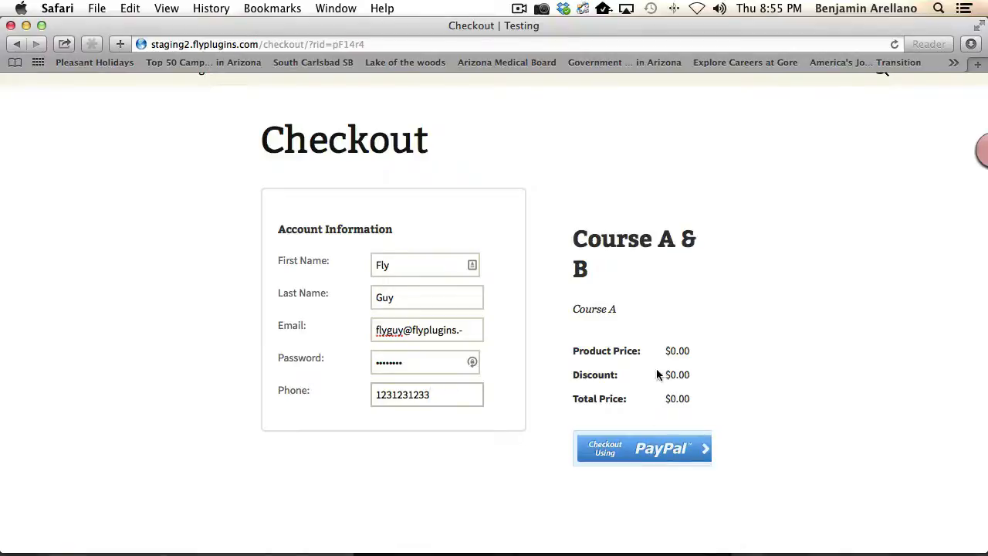
mouse_move(678, 354)
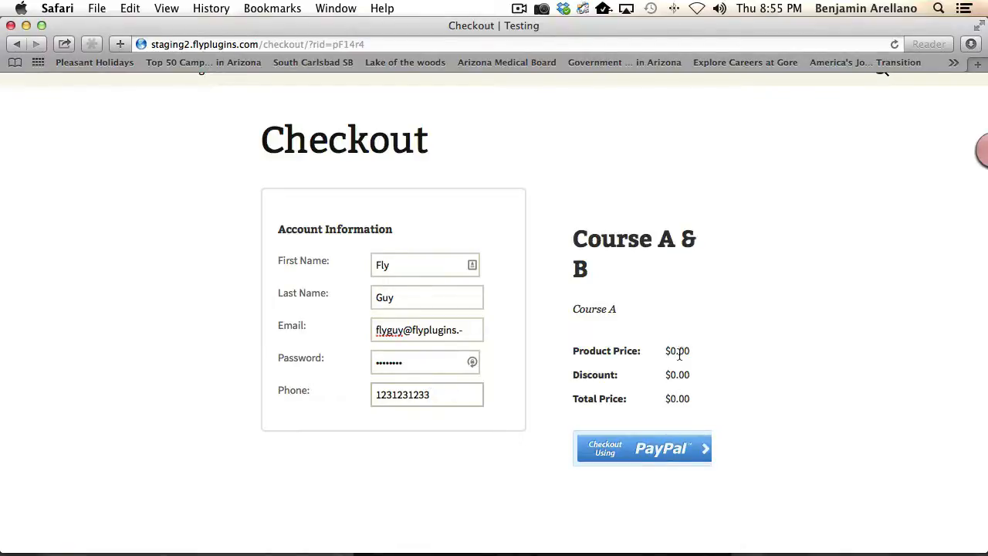
mouse_move(656, 455)
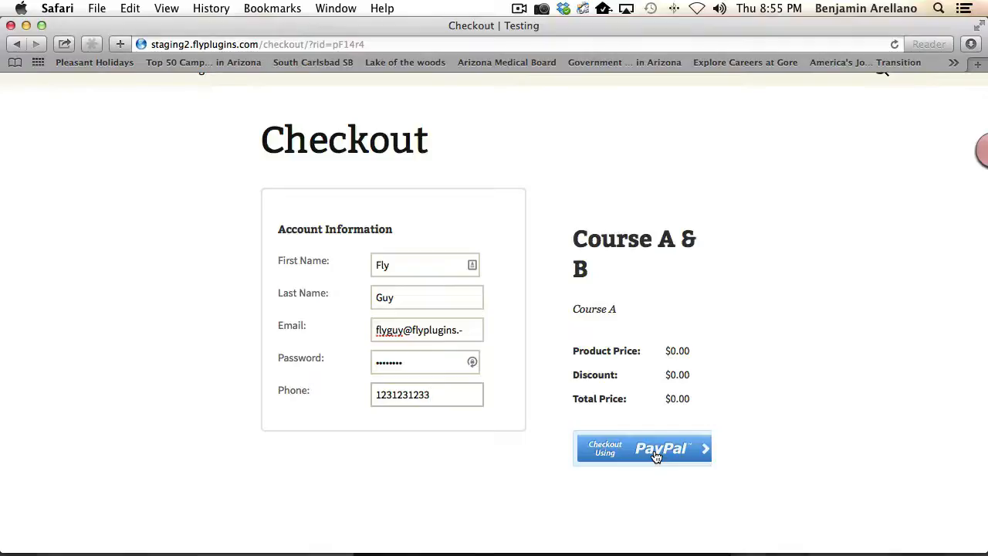
- Place the $0.00 Course A & B order to reach the Fly Guy thank-you page
left_click(643, 448)
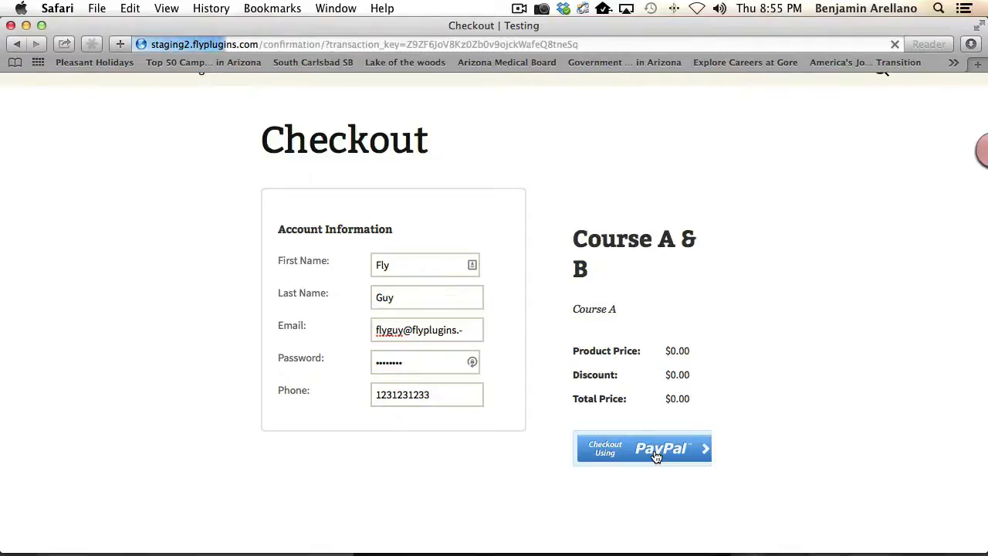
left_click(642, 448)
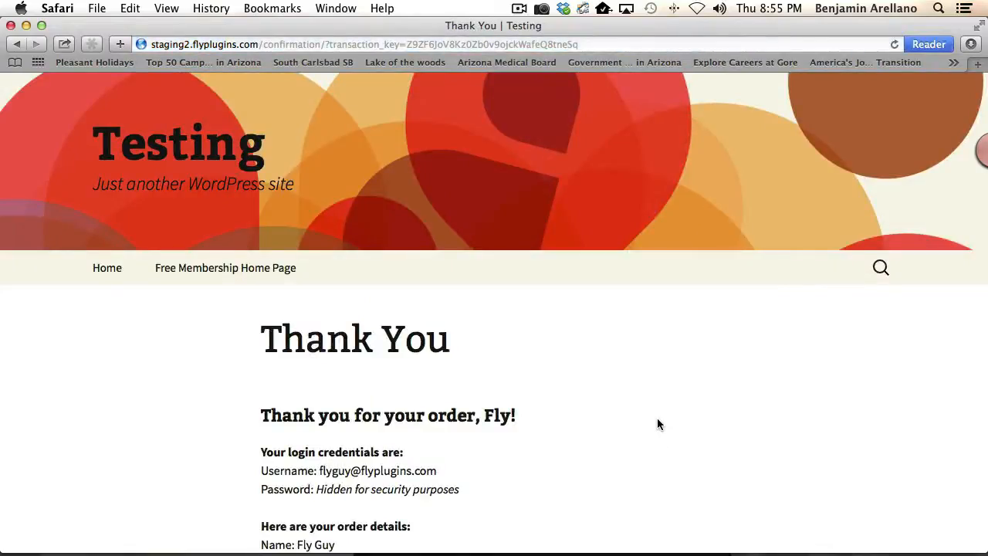
scroll("down", 3)
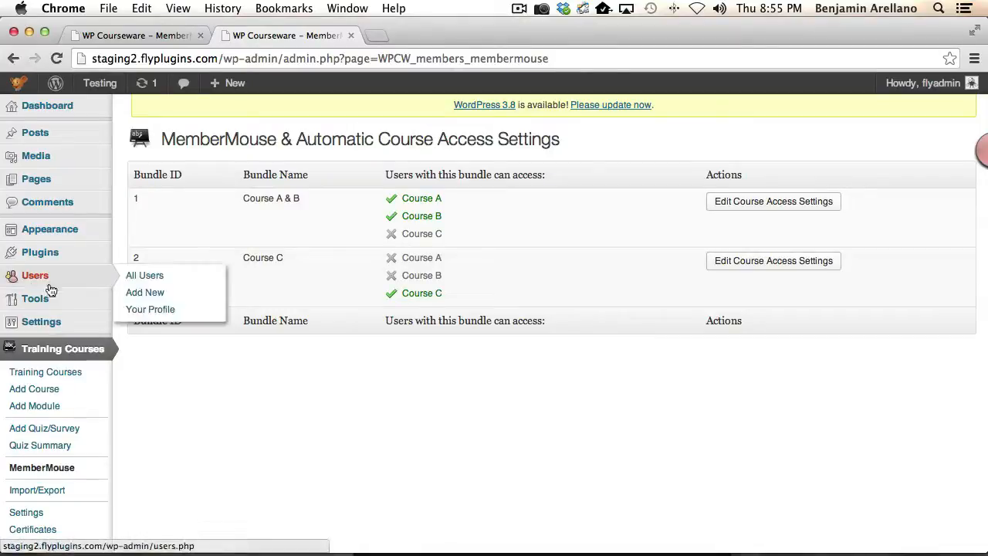
mouse_move(145, 275)
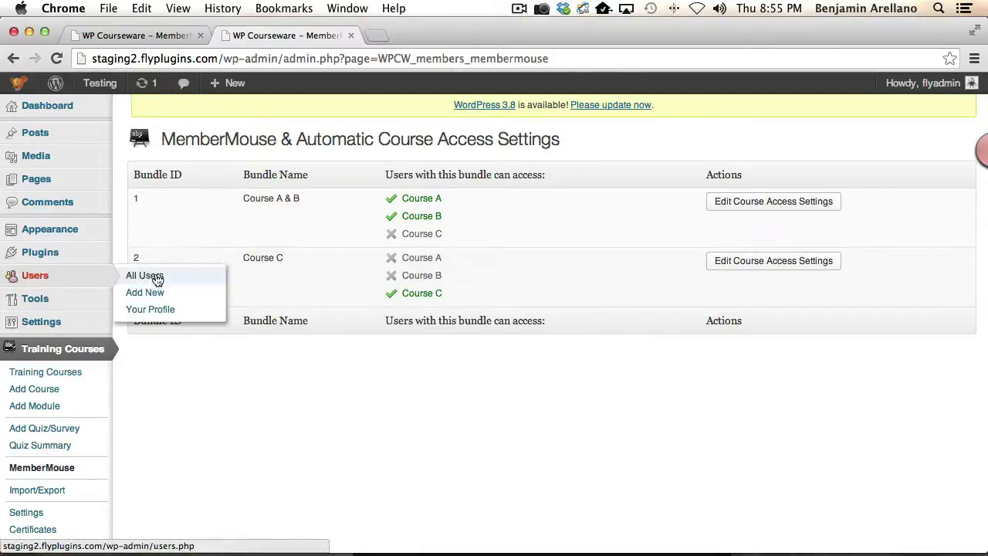
- Open All Users to see Fly G enrolled in Course A and Course B at 0%
left_click(144, 276)
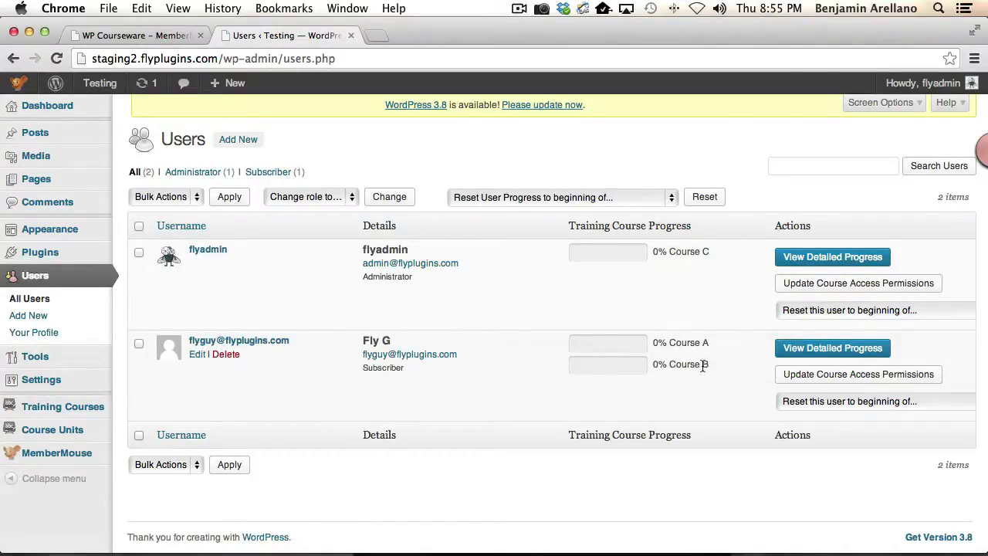
mouse_move(660, 393)
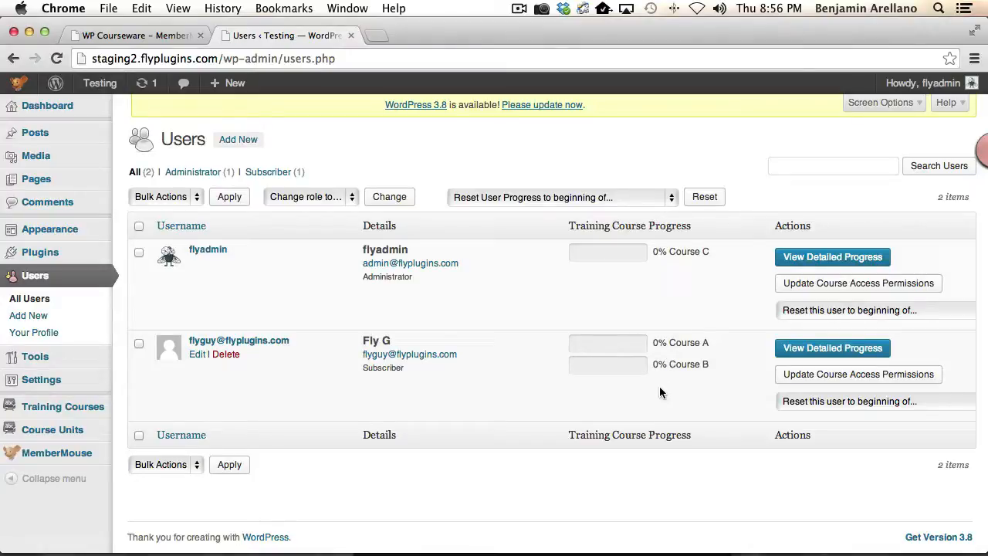
mouse_move(604, 395)
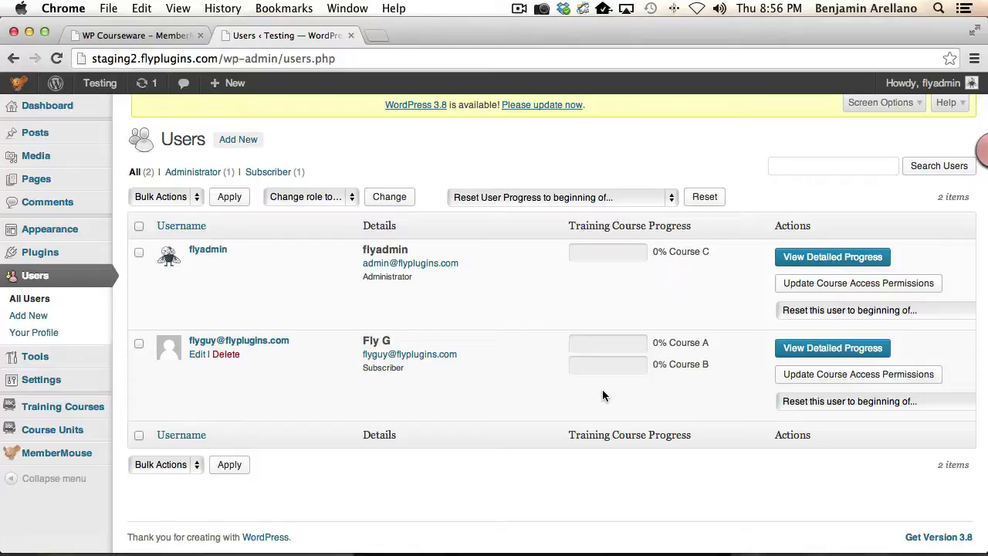
mouse_move(632, 400)
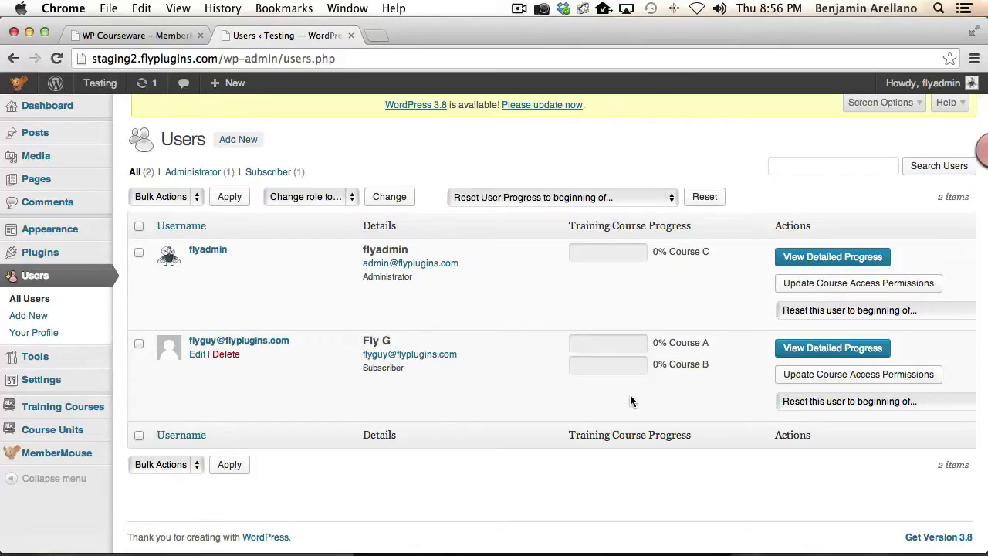
mouse_move(657, 367)
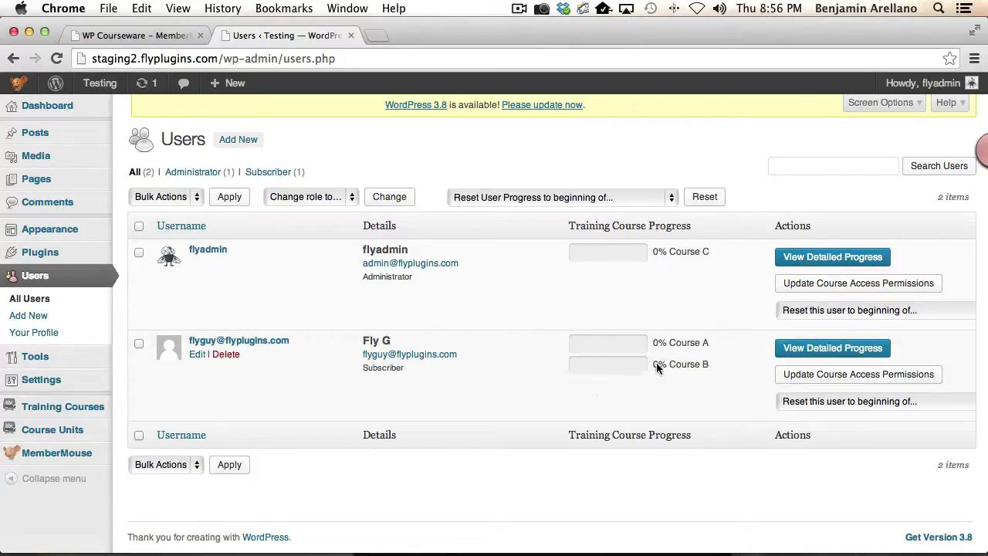
mouse_move(682, 383)
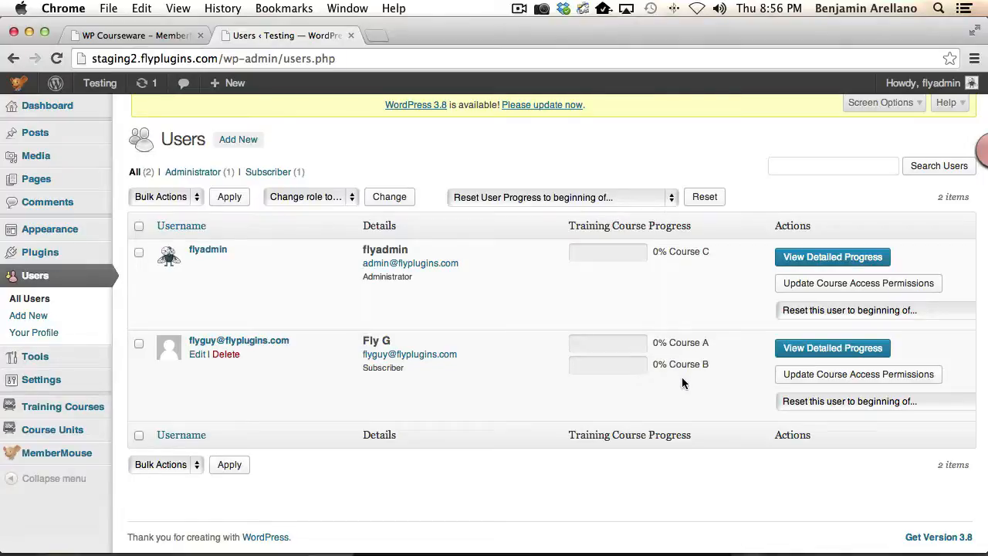